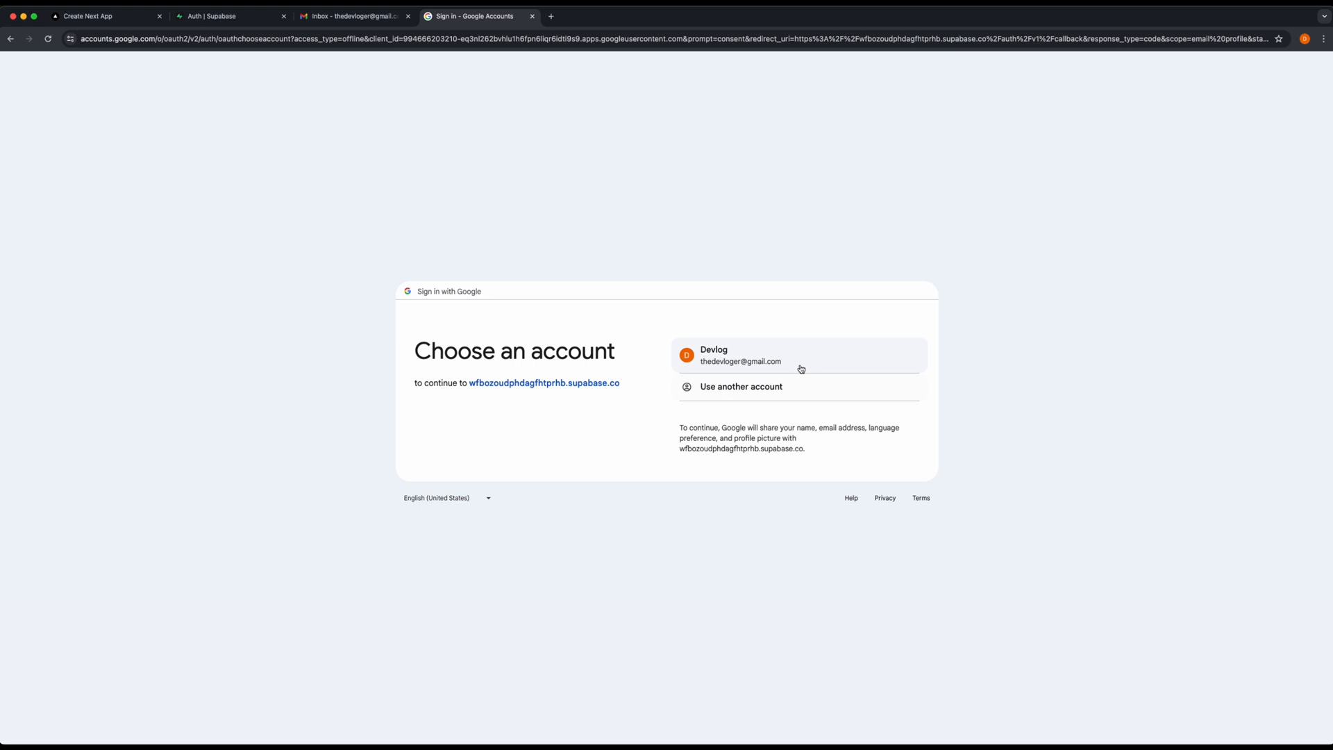
- Sign in with the listed Google account and return to localhost:3000
left_click(798, 354)
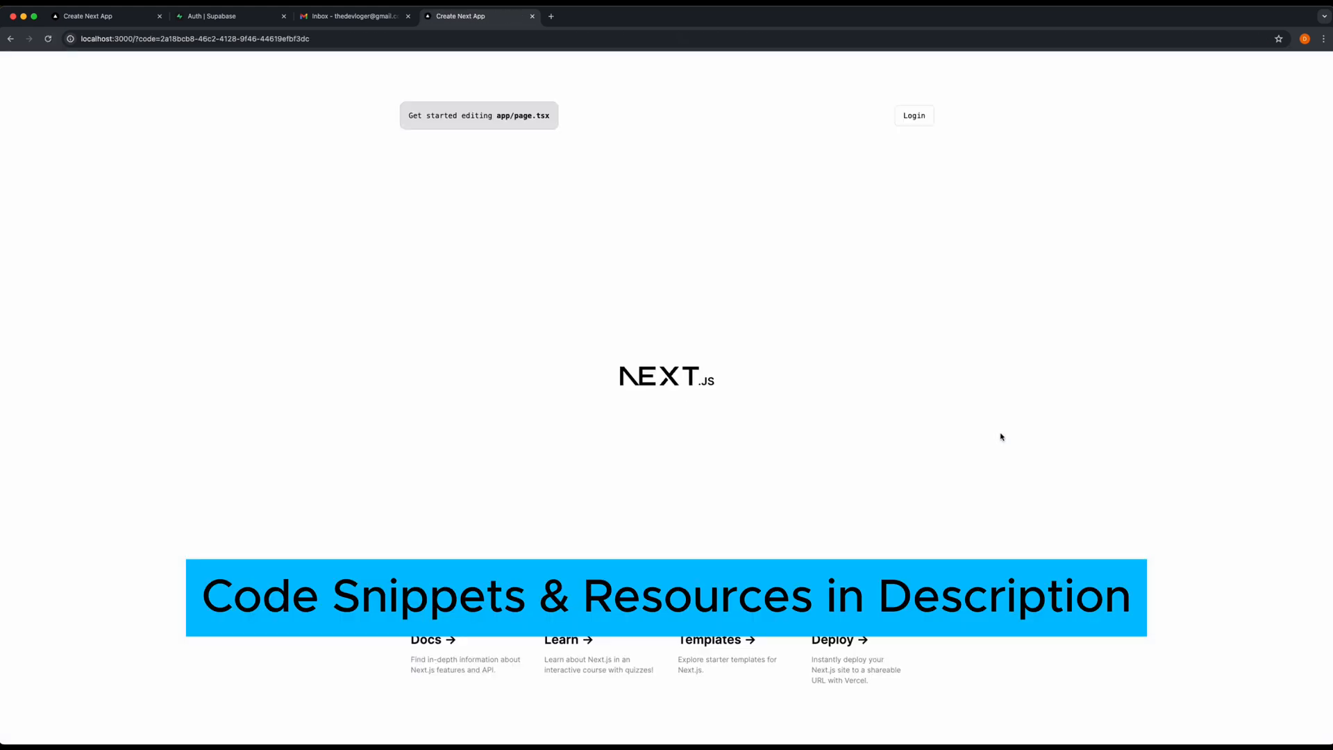
left_click(914, 115)
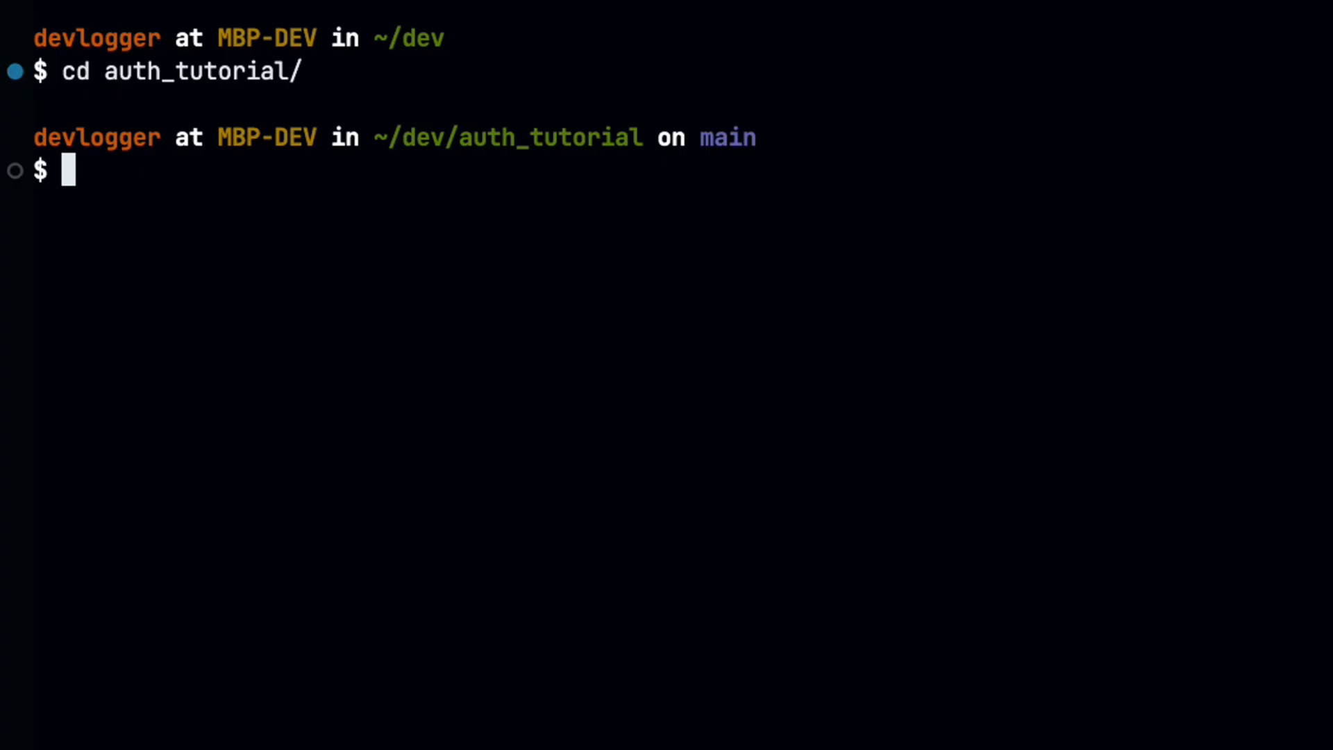
- Run npx shadcn-ui@latest init inside the auth_tutorial project
type("npx shadcn-ui@latest init")
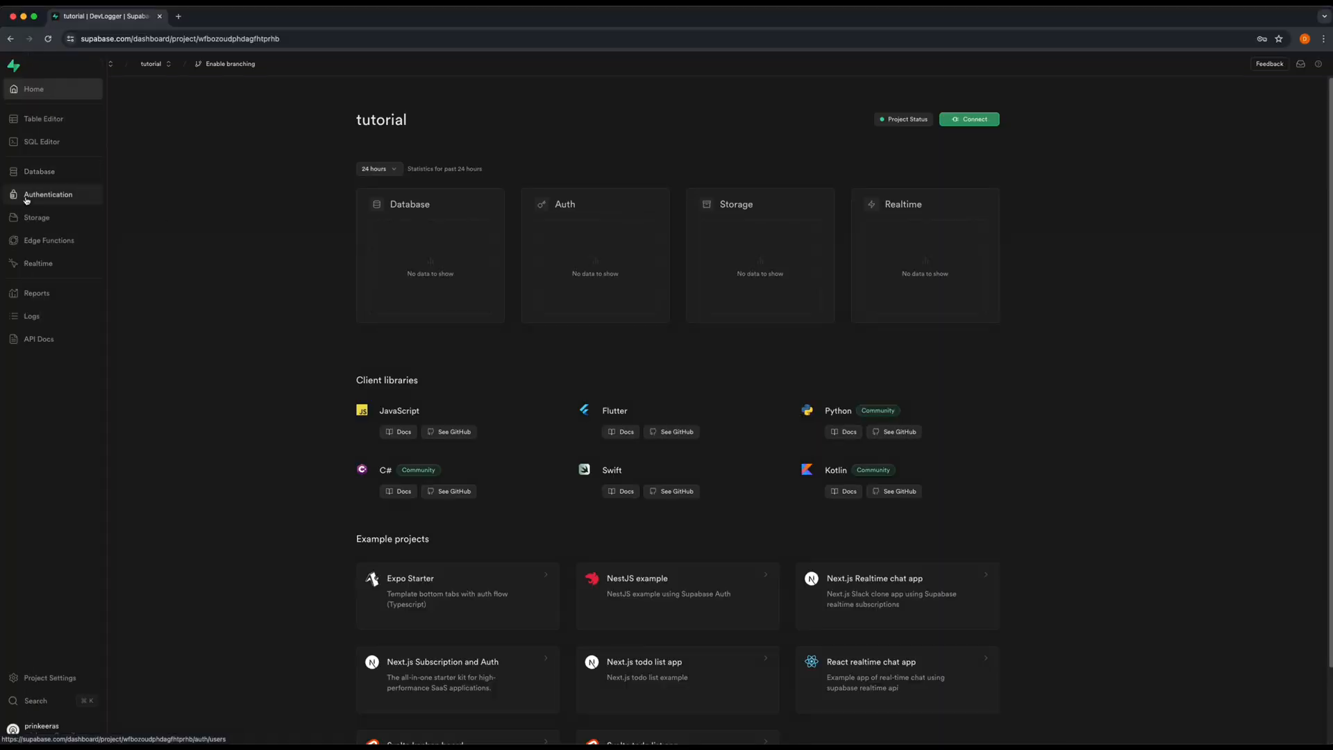
- Go to Authentication > Providers and expand the Google provider settings
left_click(48, 194)
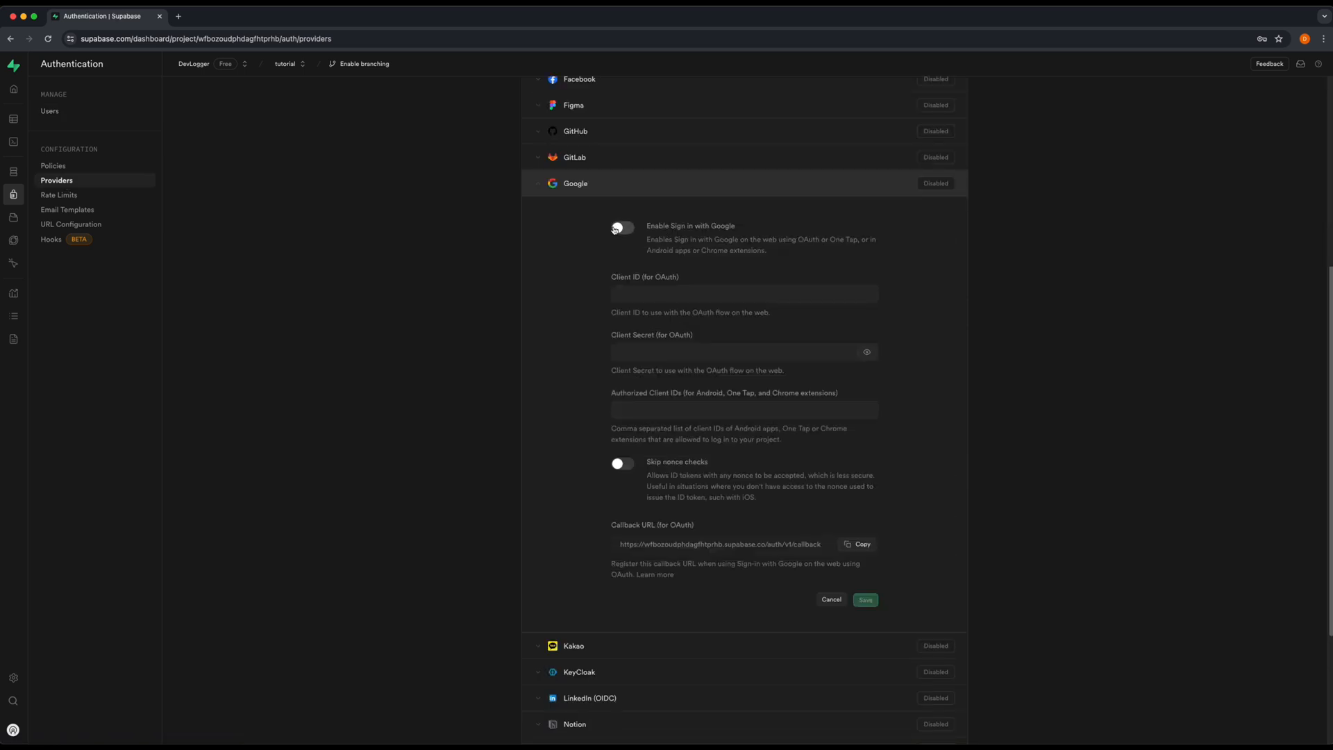
left_click(622, 226)
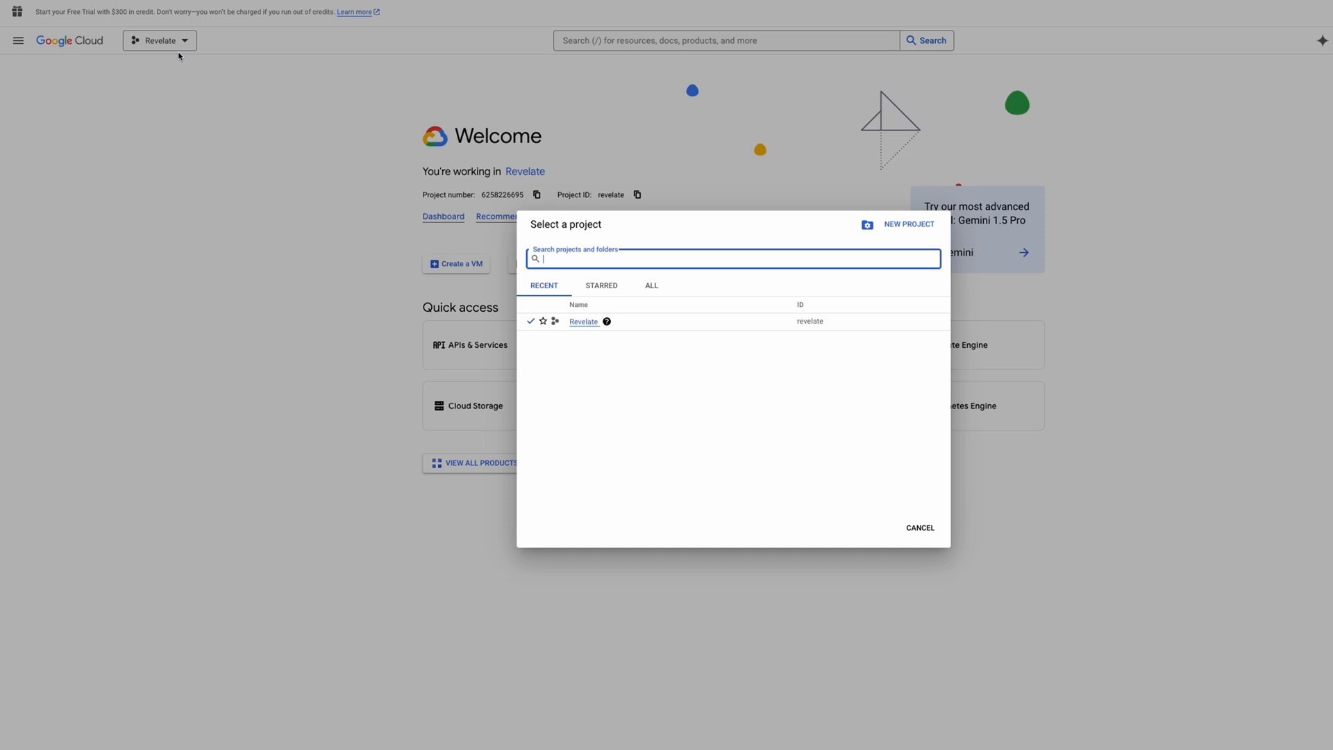
- Create the auth-tutorial Google Cloud project and search for 'oauth clients'
left_click(909, 224)
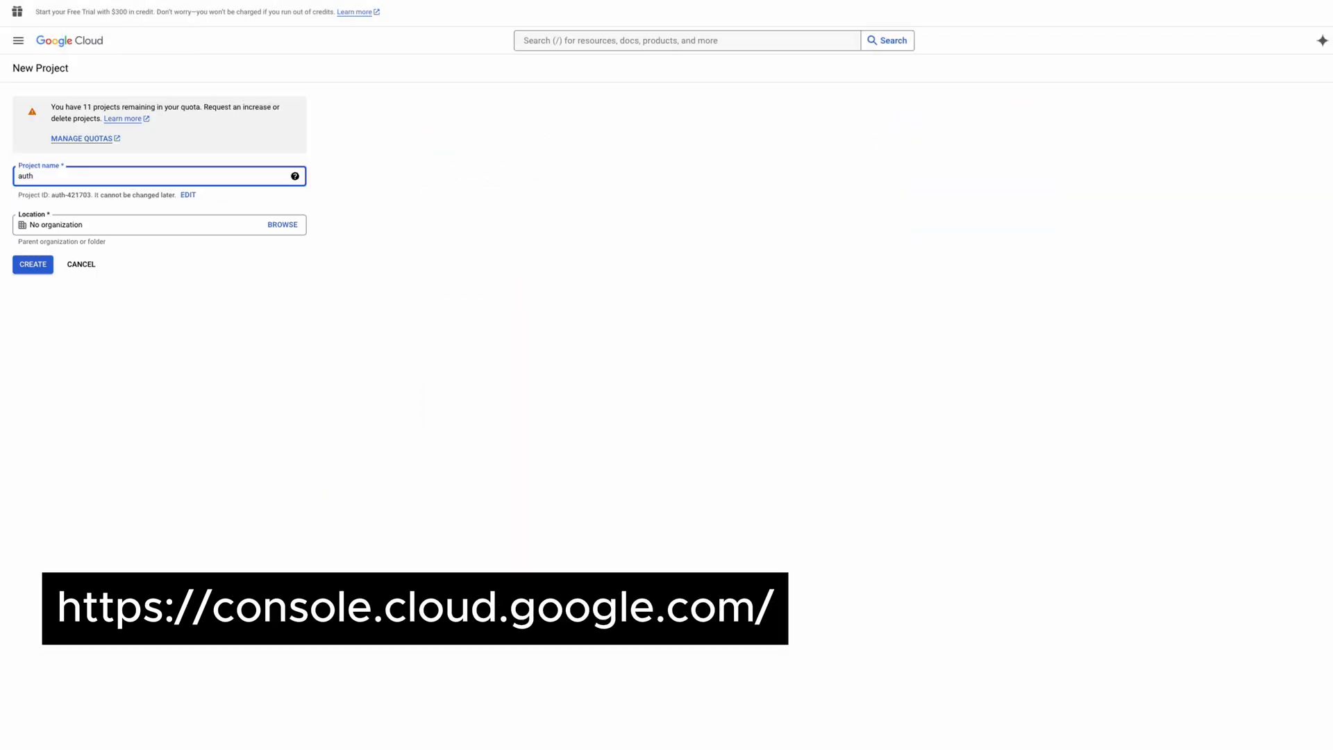
left_click(32, 264)
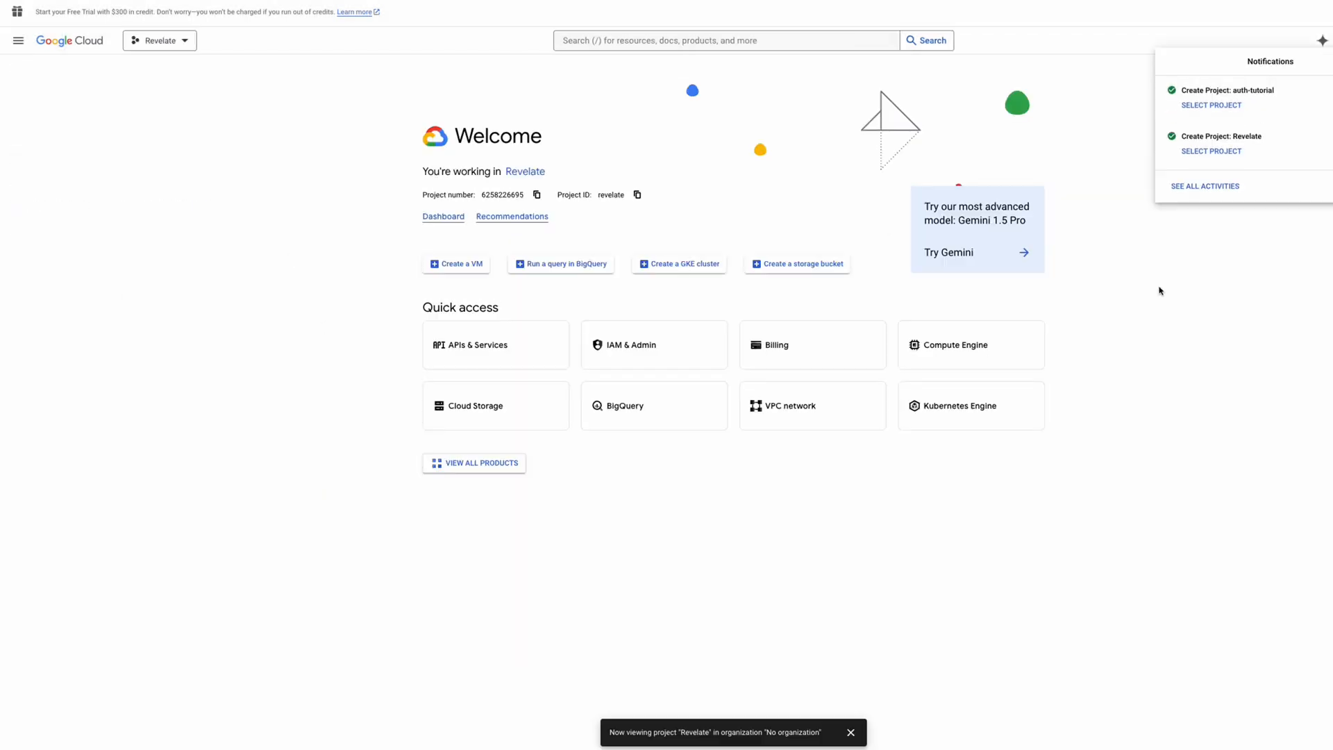
type("oauth clients")
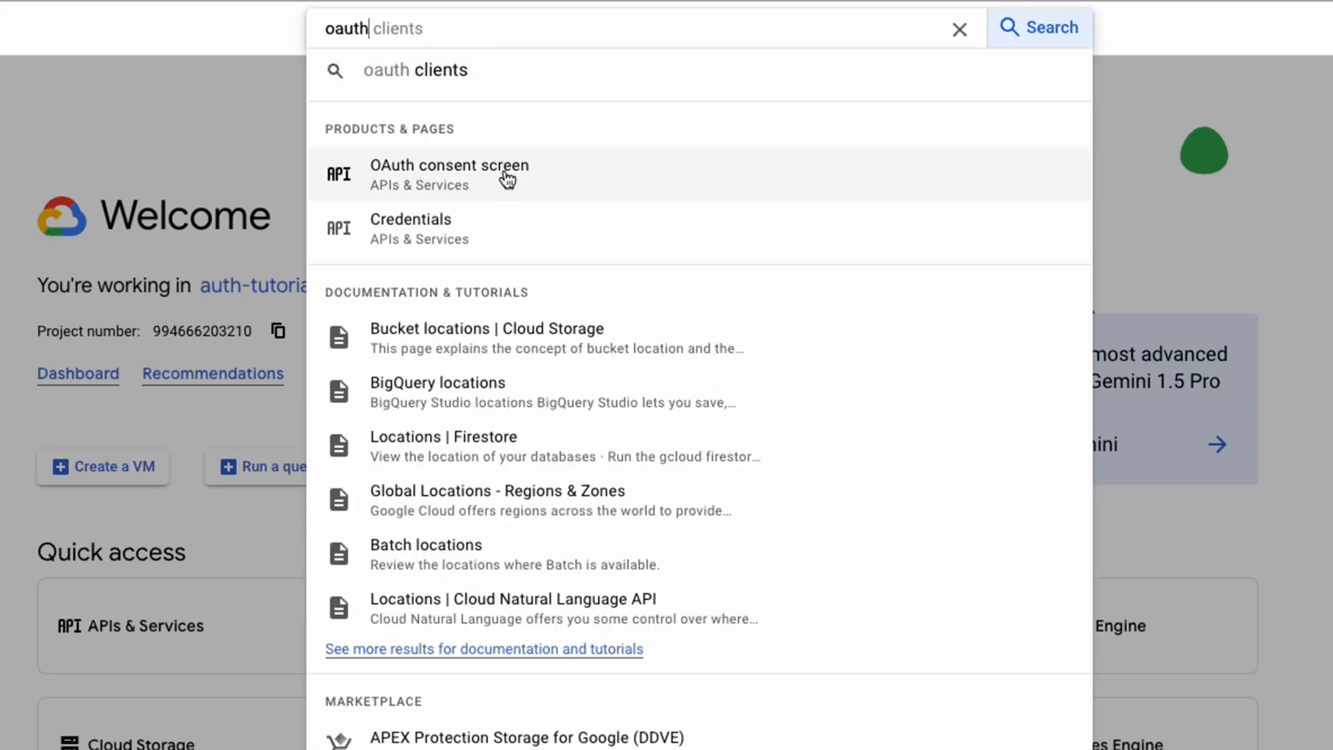
- Set up an External OAuth consent screen and continue to the test users step
left_click(449, 174)
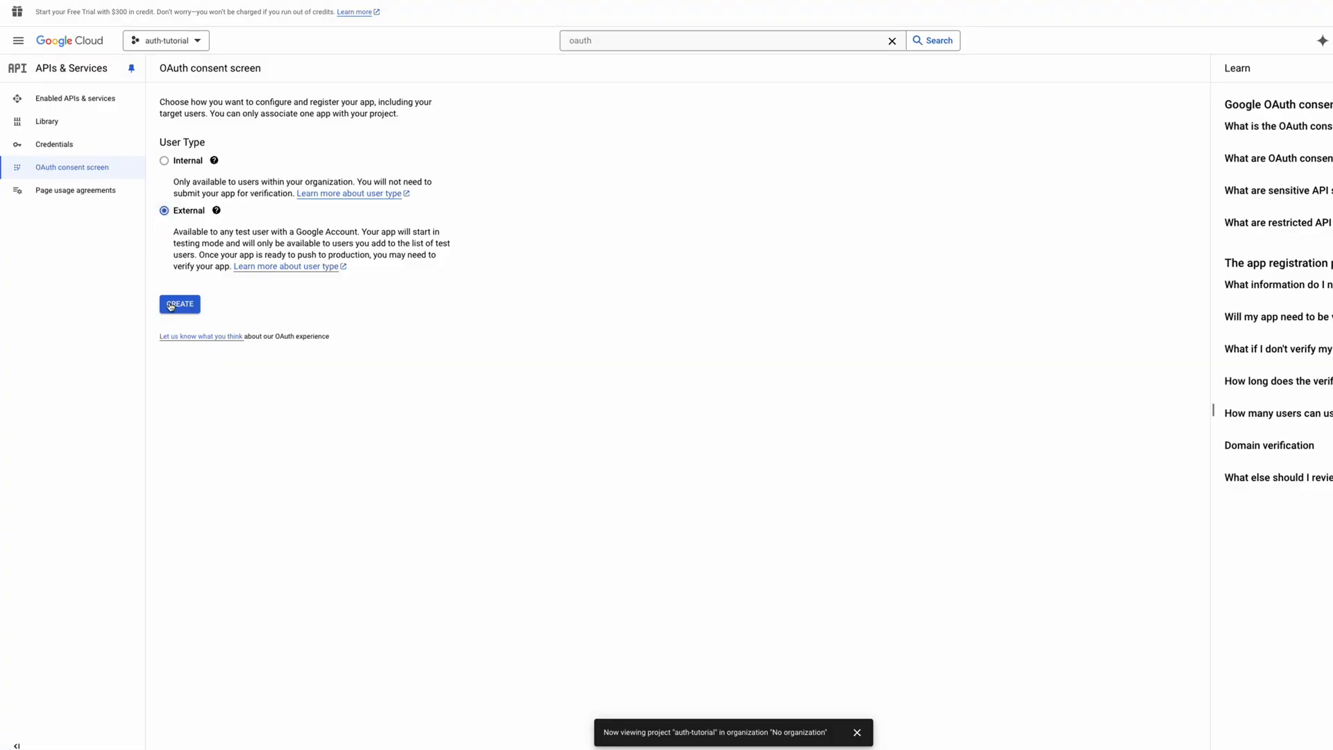
left_click(179, 305)
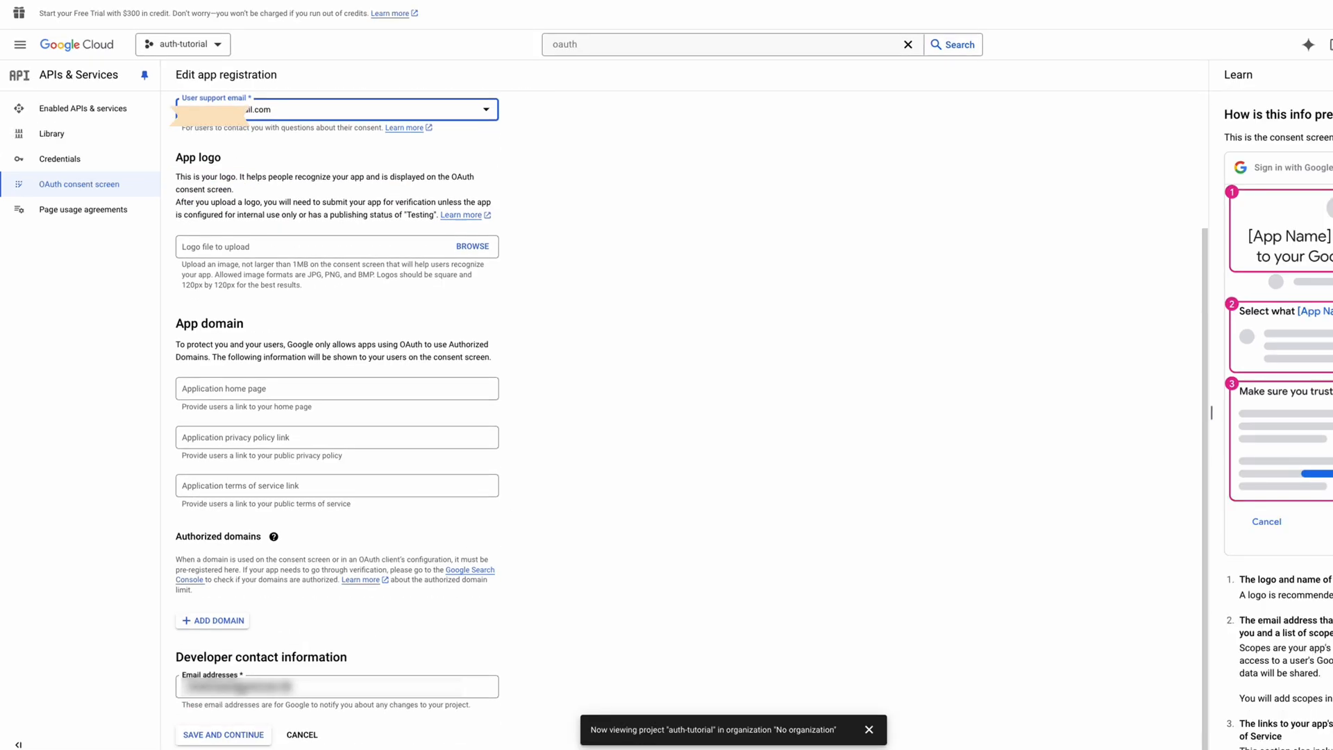
left_click(222, 735)
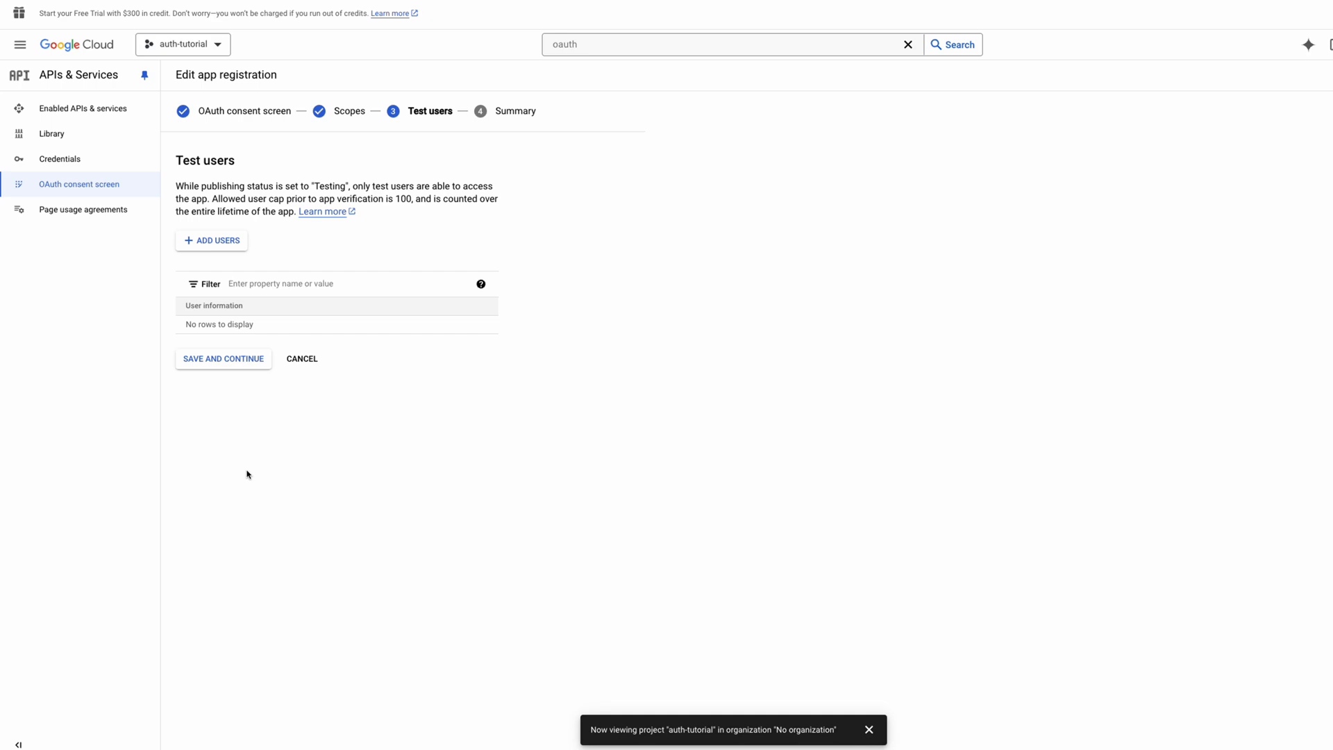
- Create a Web application OAuth client named supabase with the Supabase callback redirect URI
left_click(223, 358)
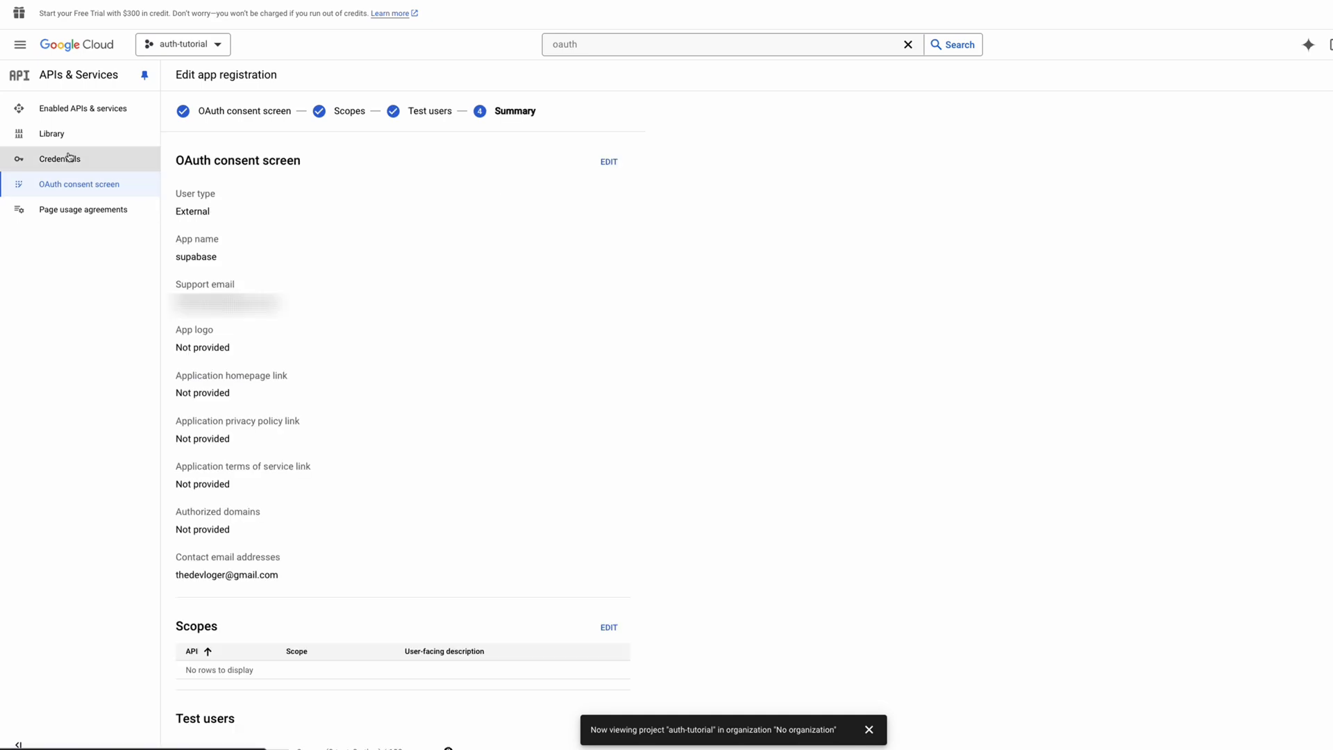
left_click(60, 158)
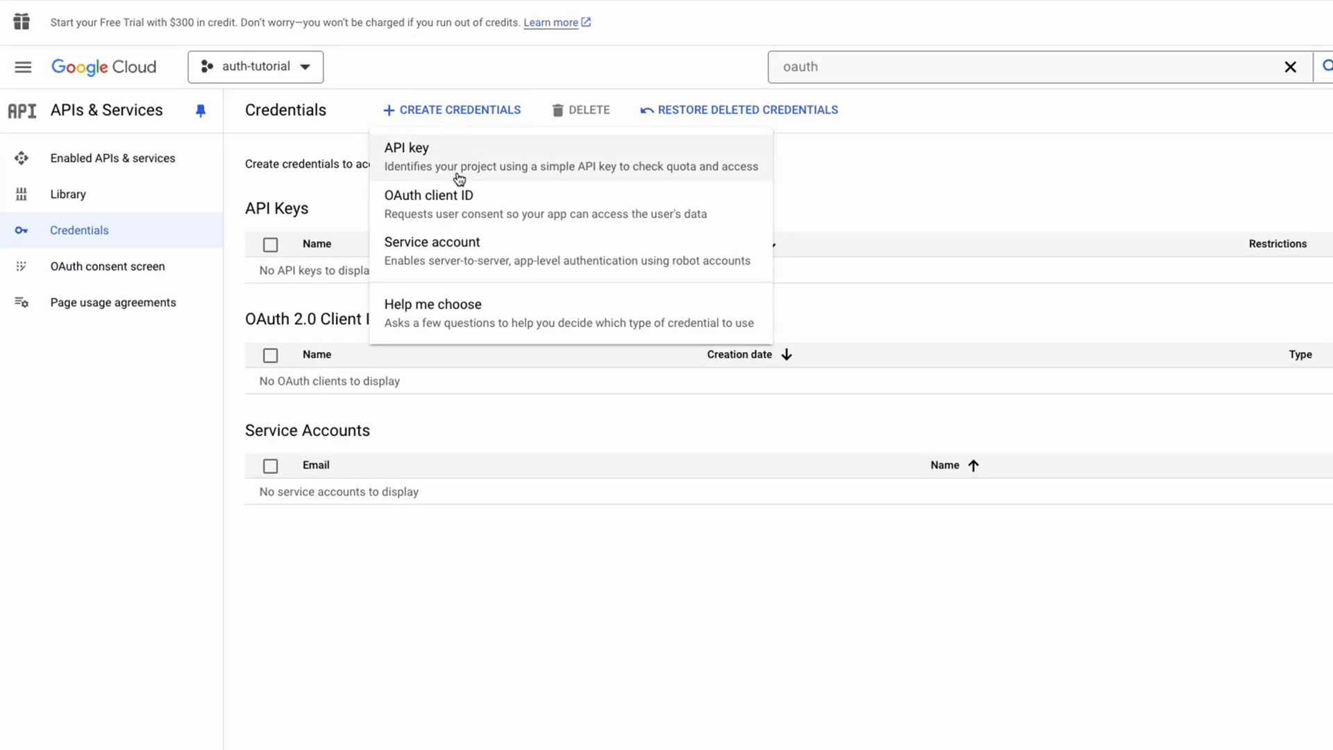
mouse_move(466, 221)
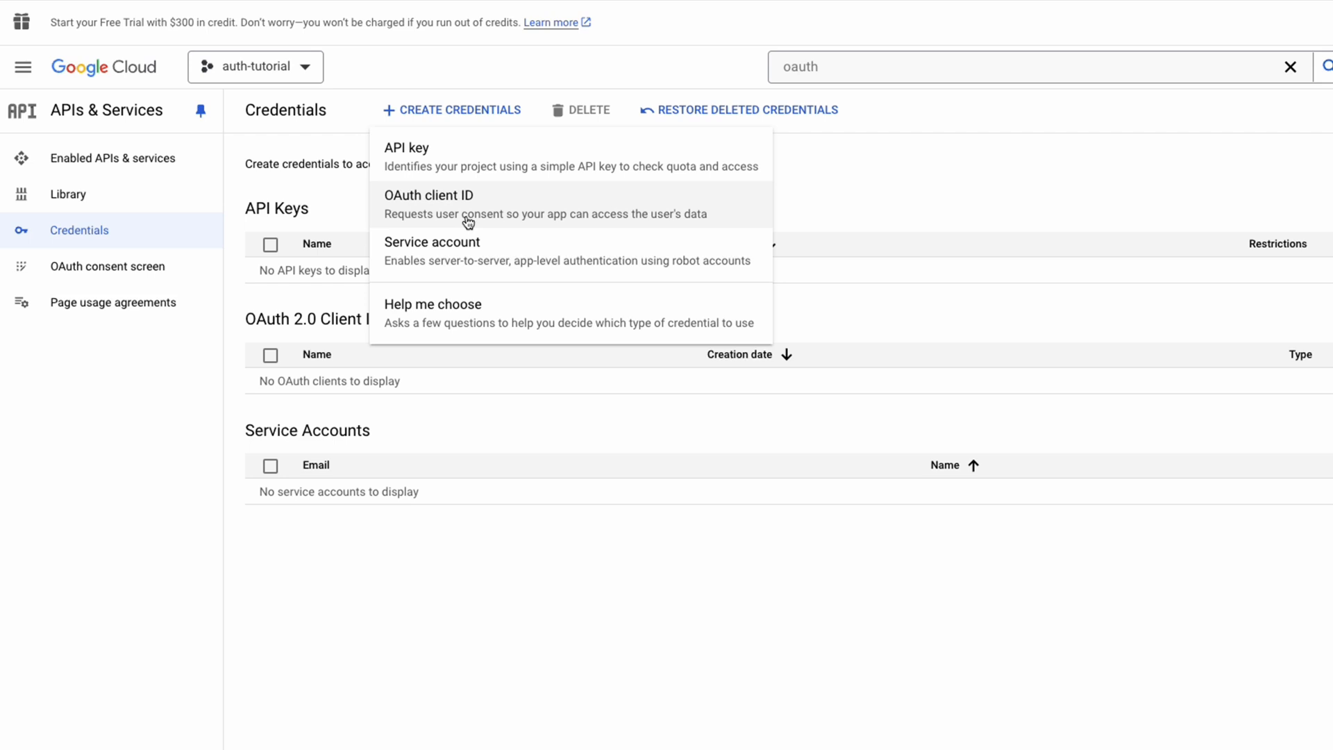
left_click(450, 204)
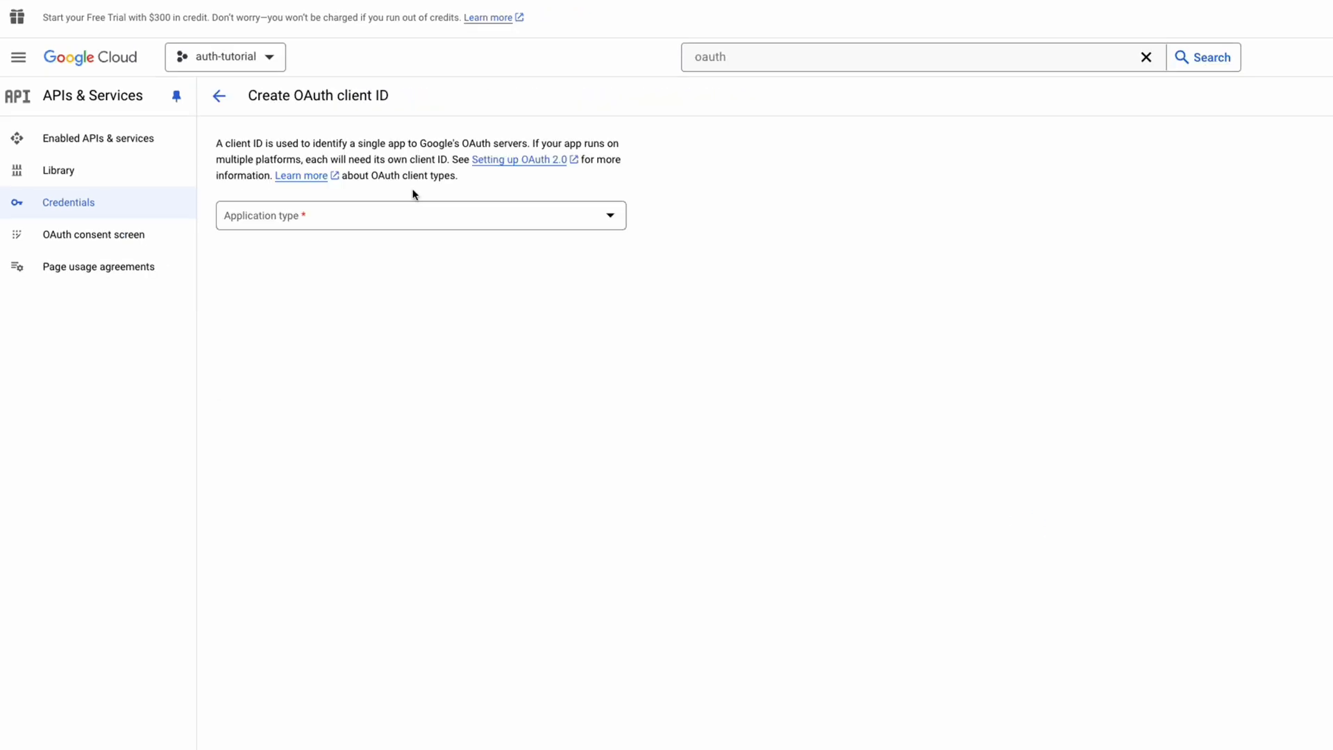
left_click(420, 215)
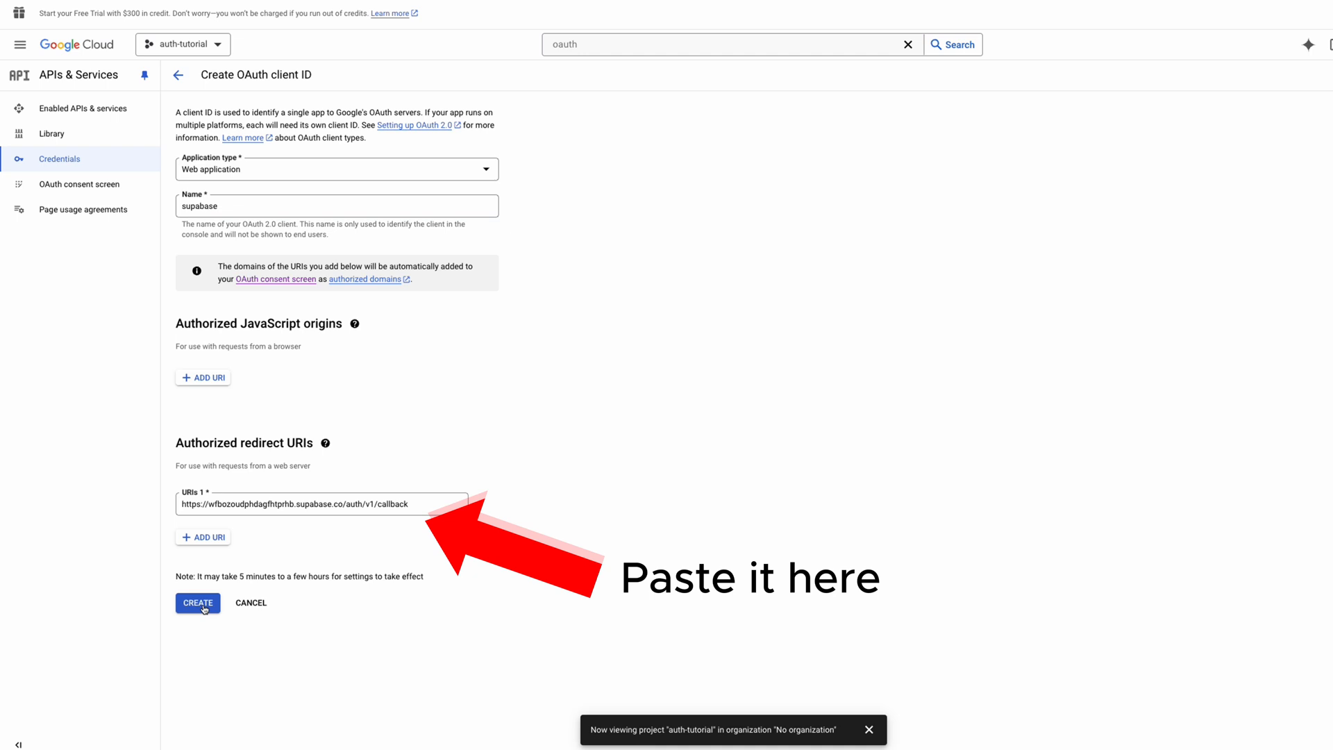
left_click(198, 603)
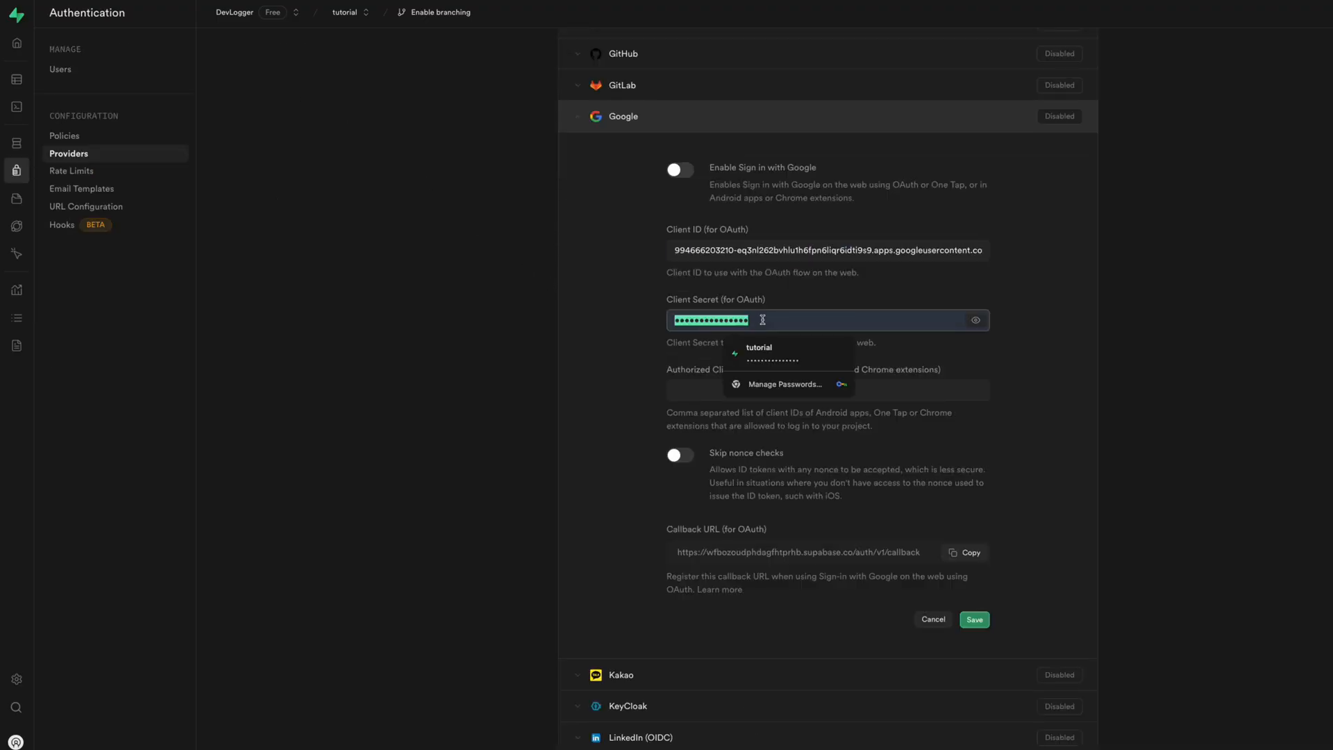
- Enable Skip nonce checks on the Google provider and save its settings
left_click(680, 456)
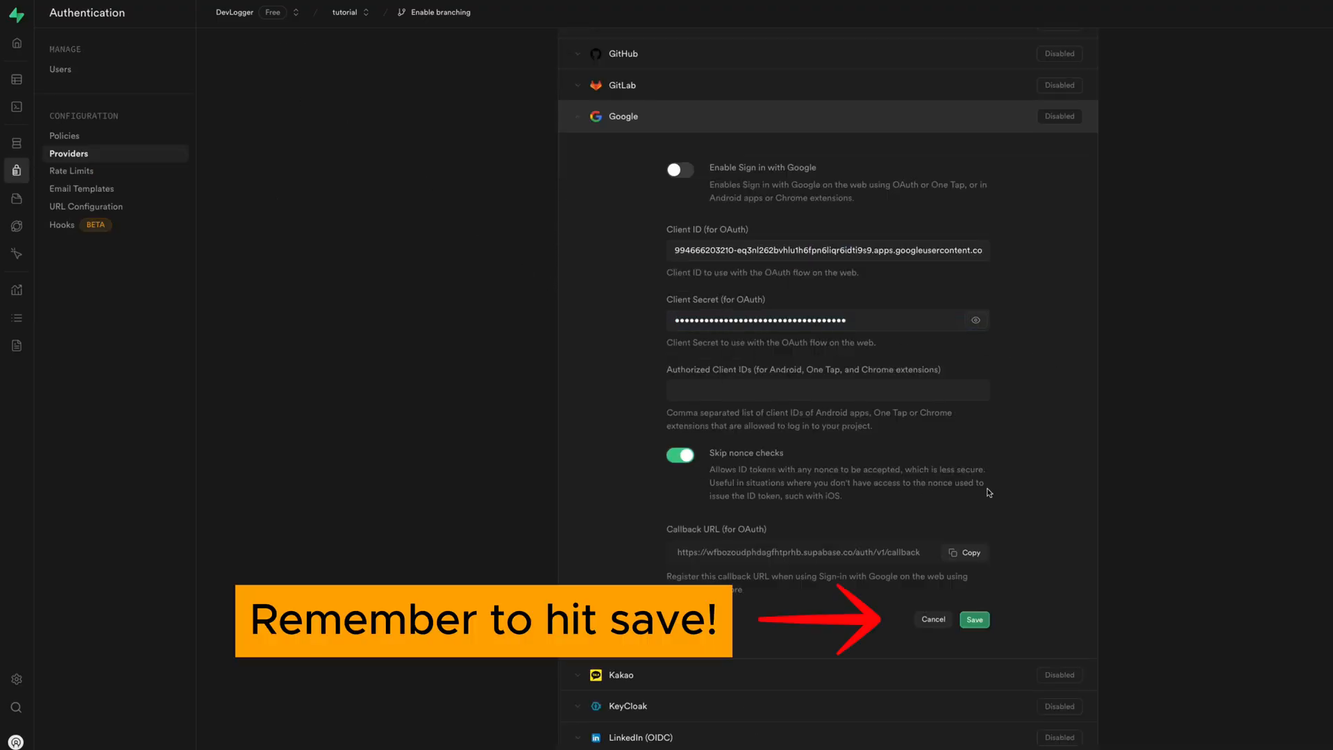
left_click(975, 620)
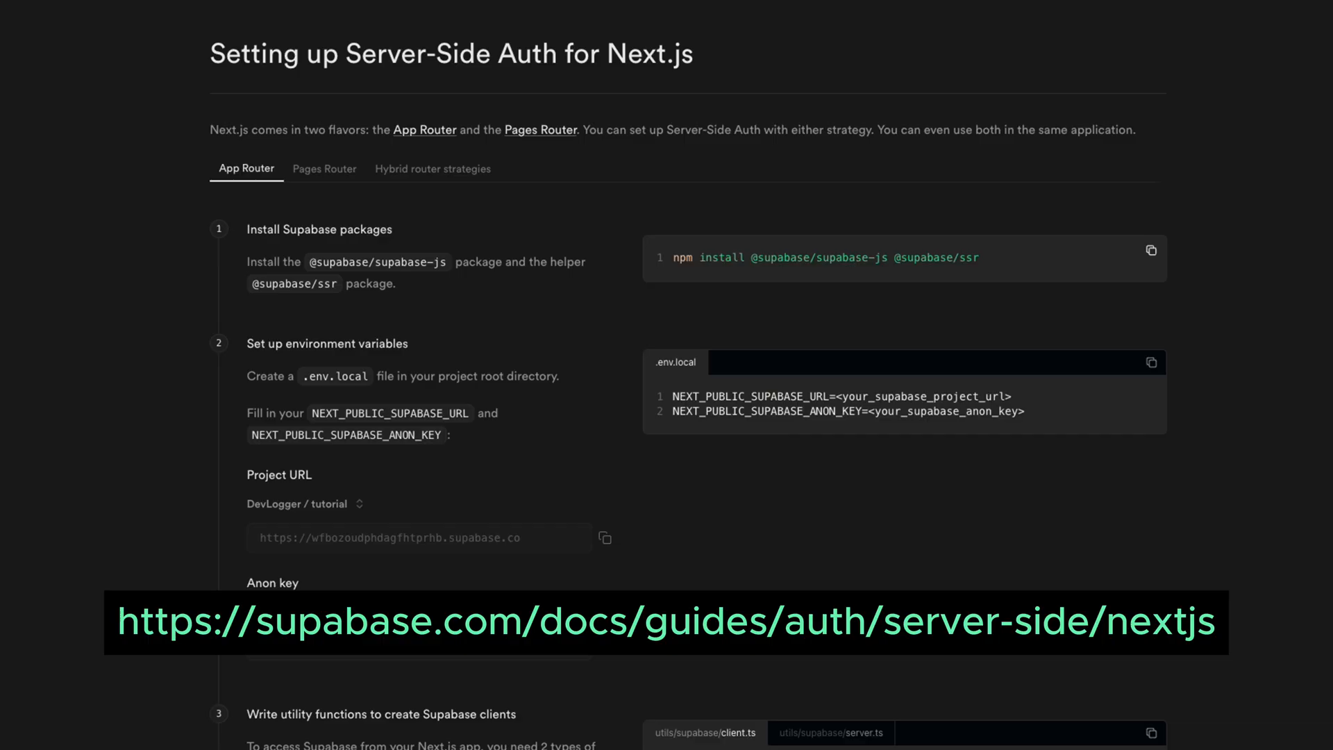
- Scroll the Next.js server-side auth guide down to 'Create a login page'
scroll("down", 3)
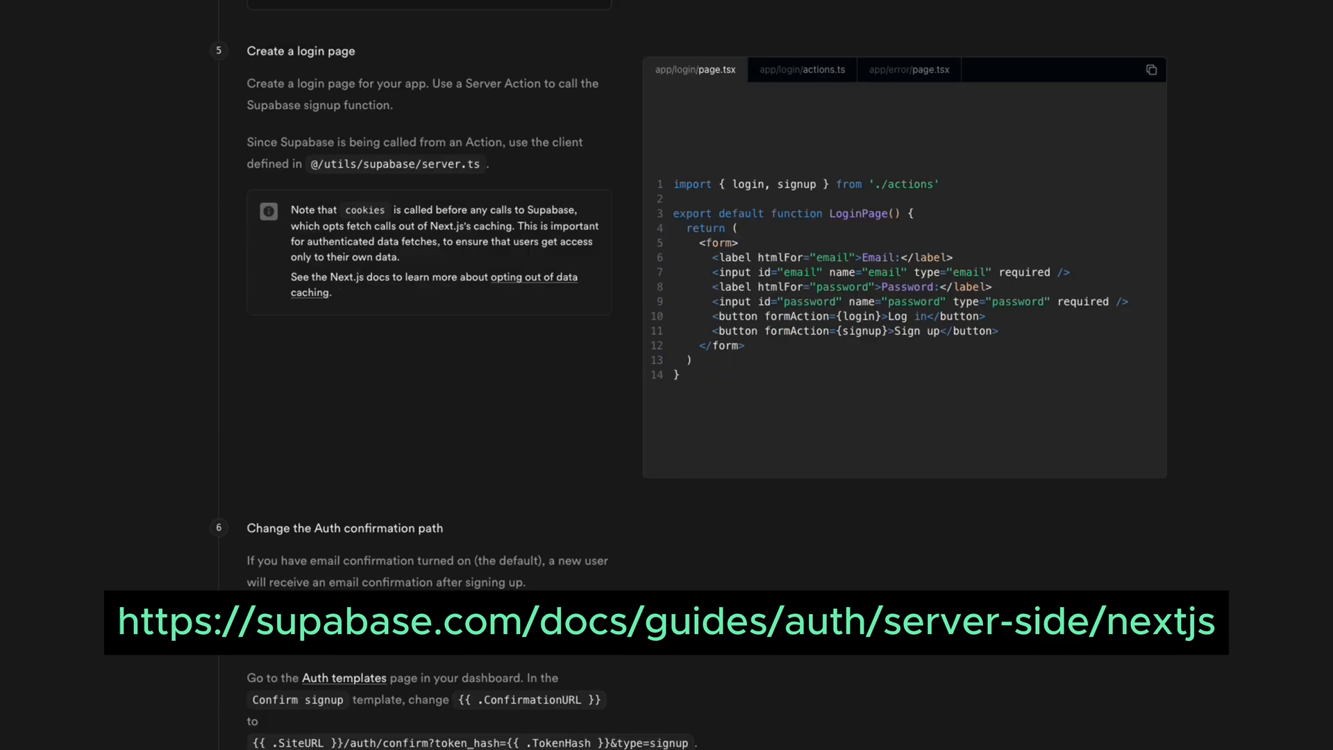
scroll("down", 3)
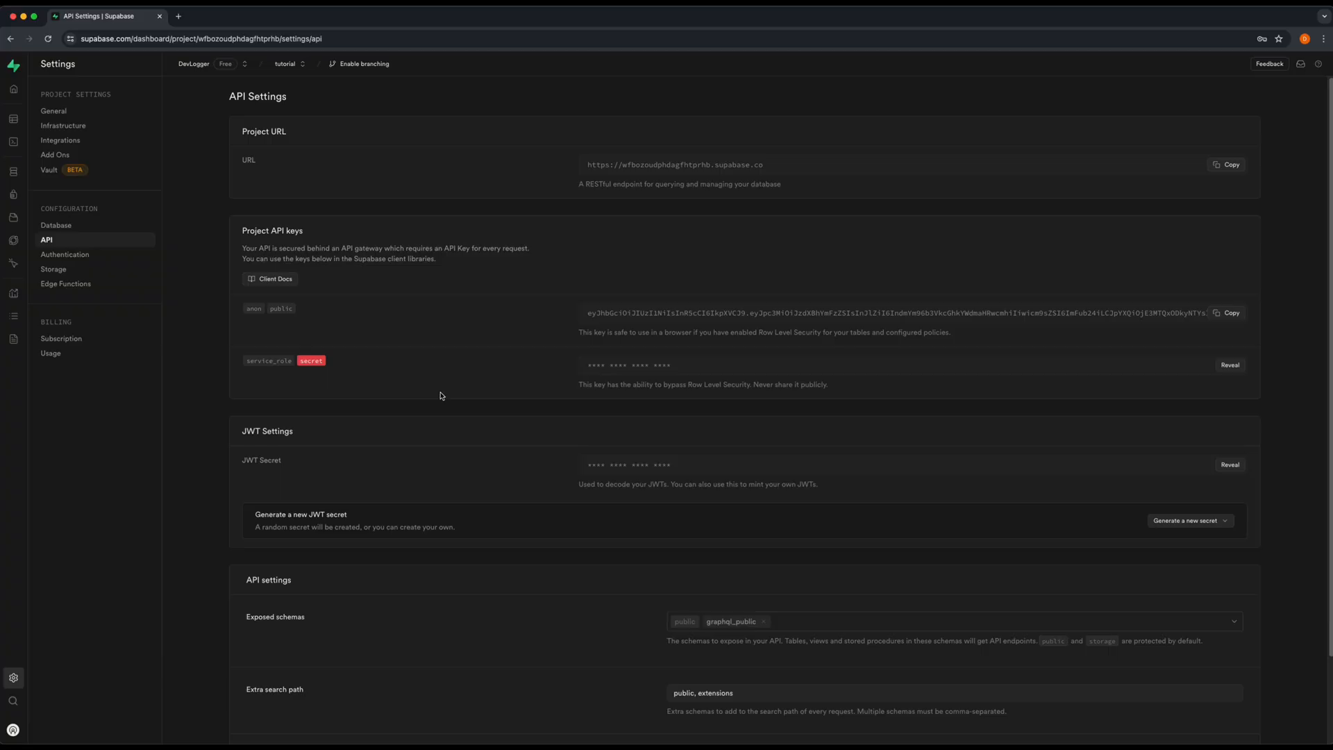
- Copy the project URL or anon key from the API settings
left_click(1226, 164)
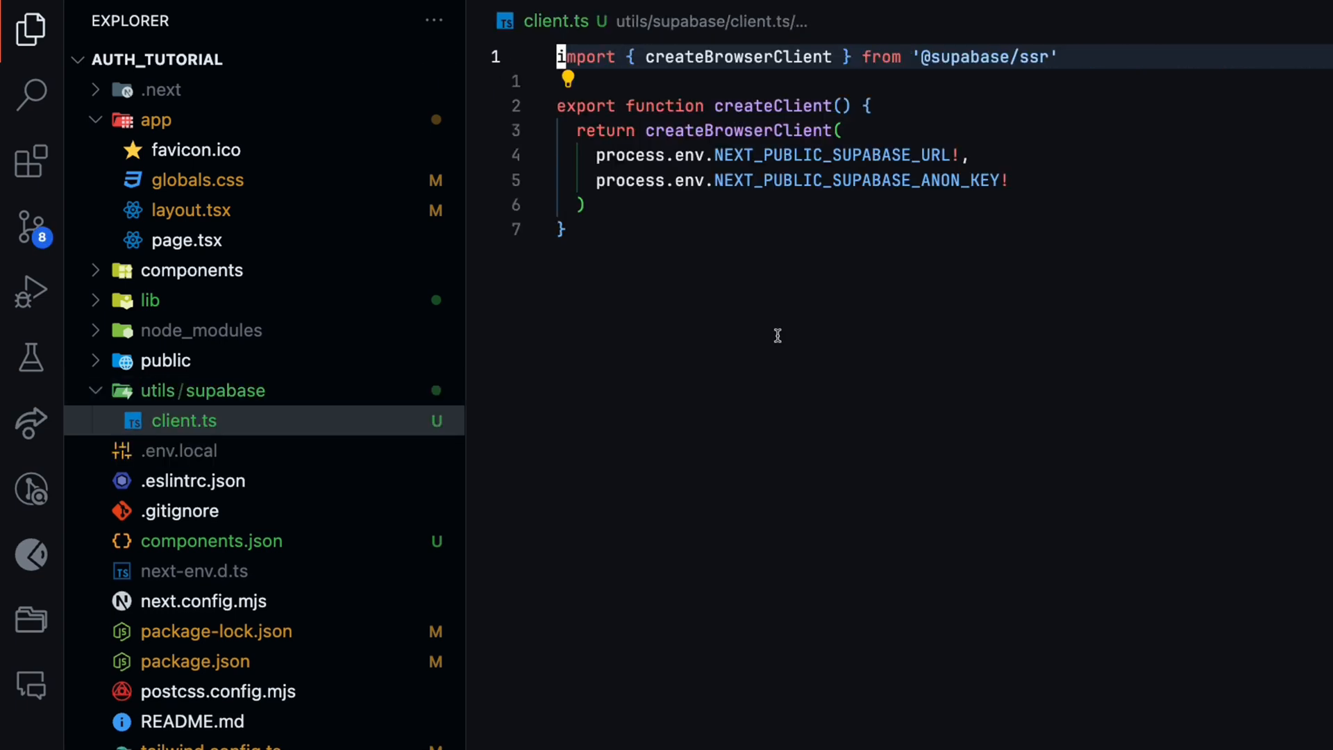
- Create utils/supabase server.ts and middleware.ts with the docs' updateSession code
type("server.ts")
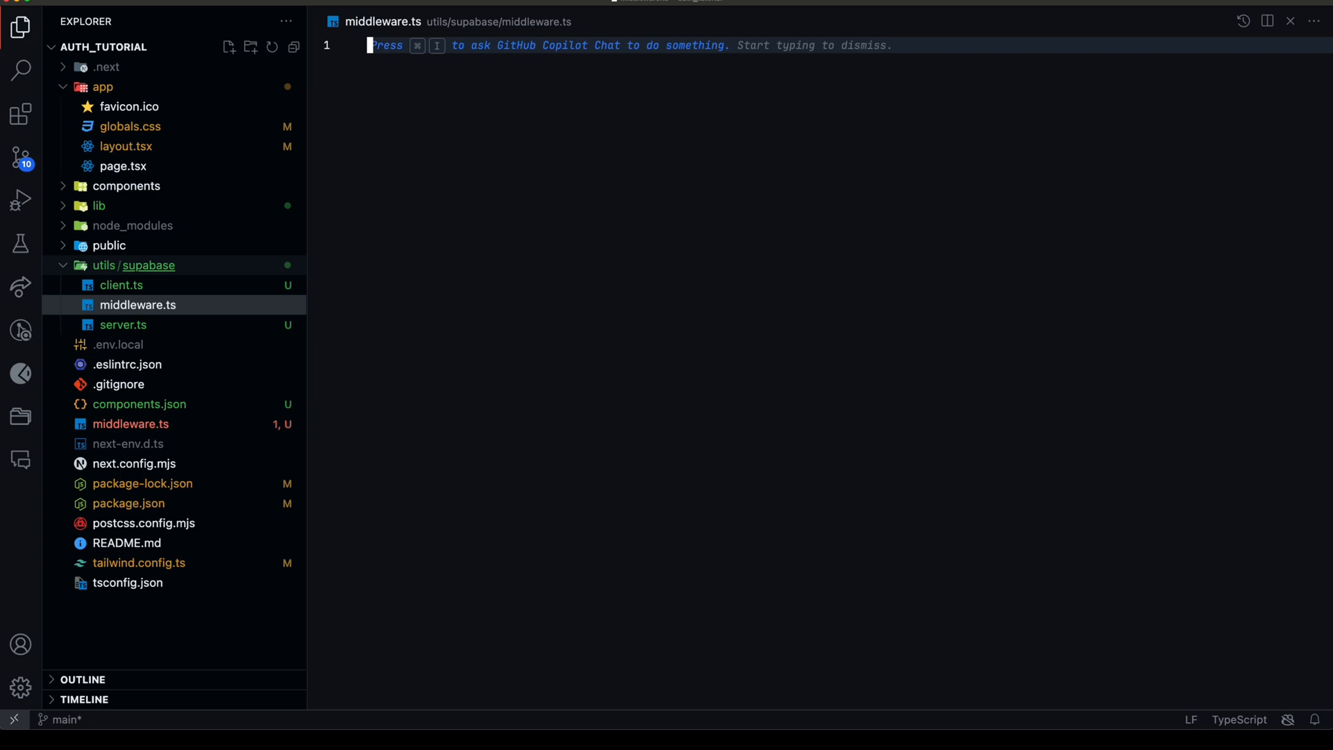
left_click(138, 304)
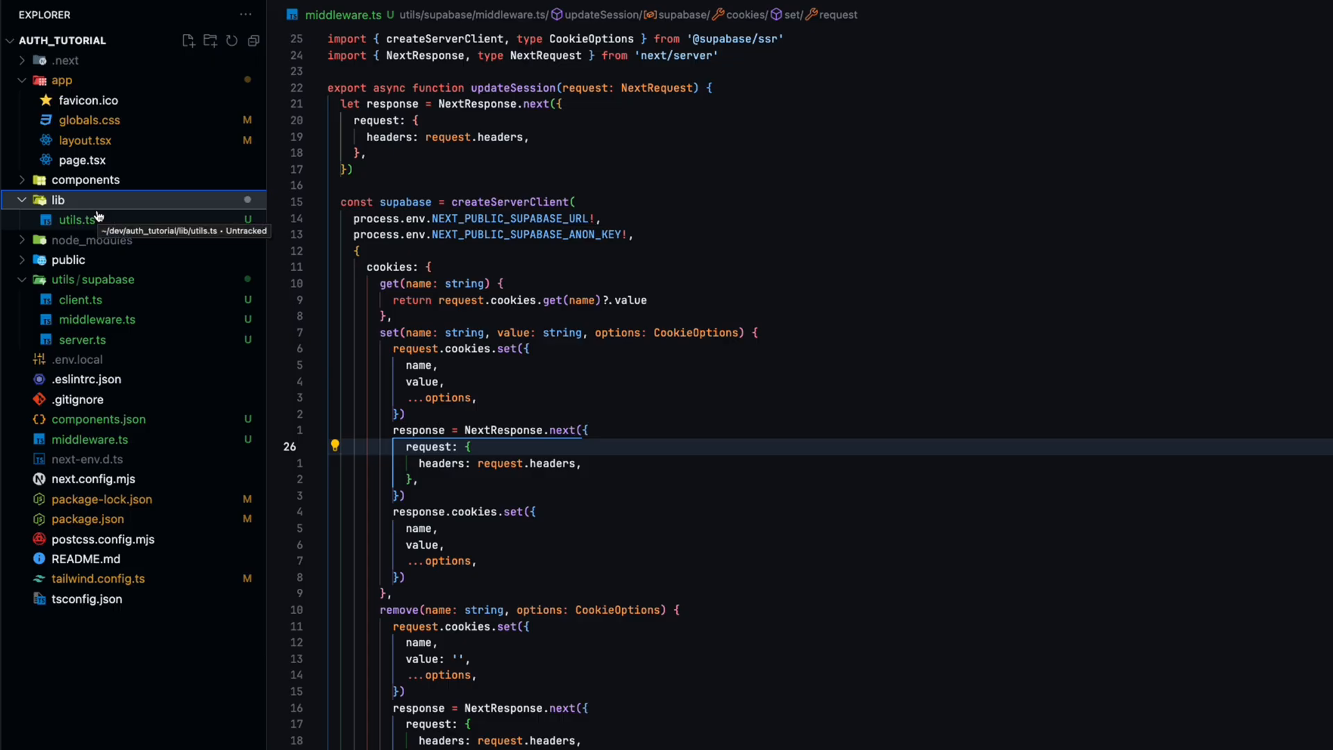
- Create lib/auth-actions.ts and app/error/page.tsx with the snippet code
type("auth-actions.ts")
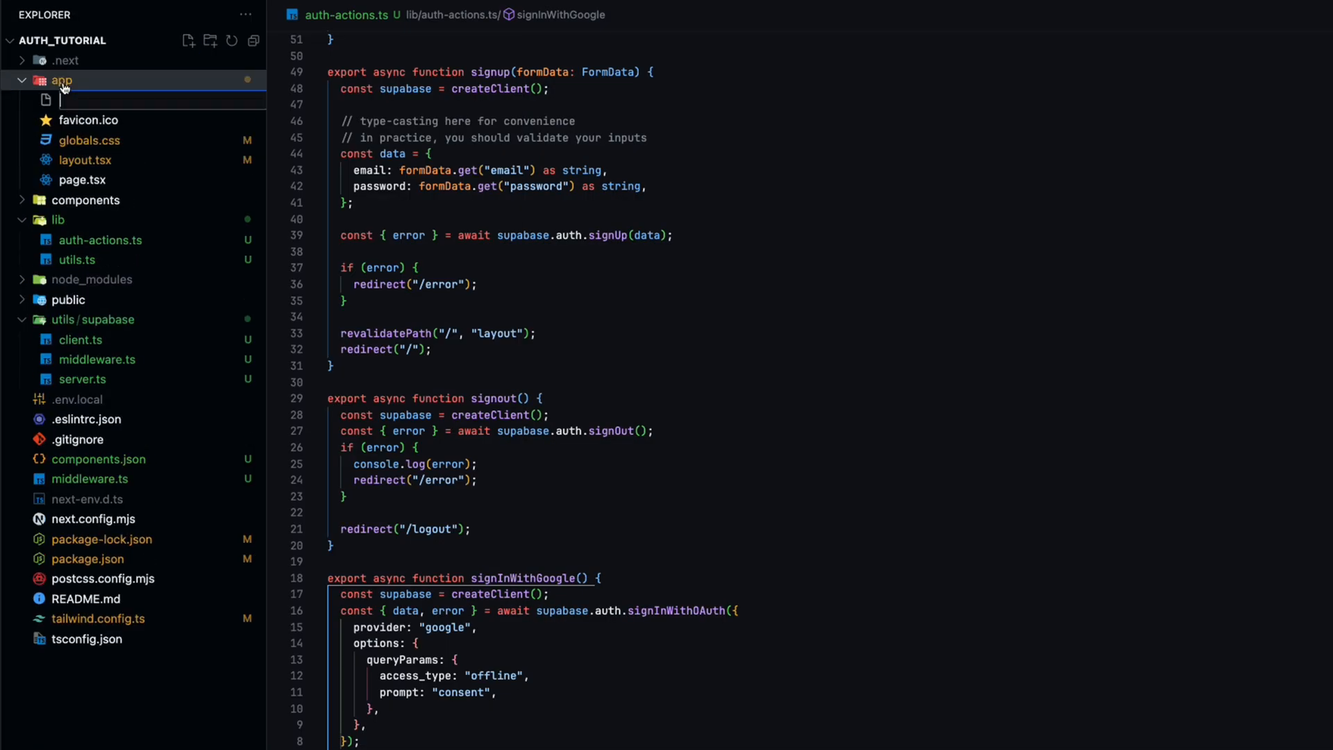
type("error/pag")
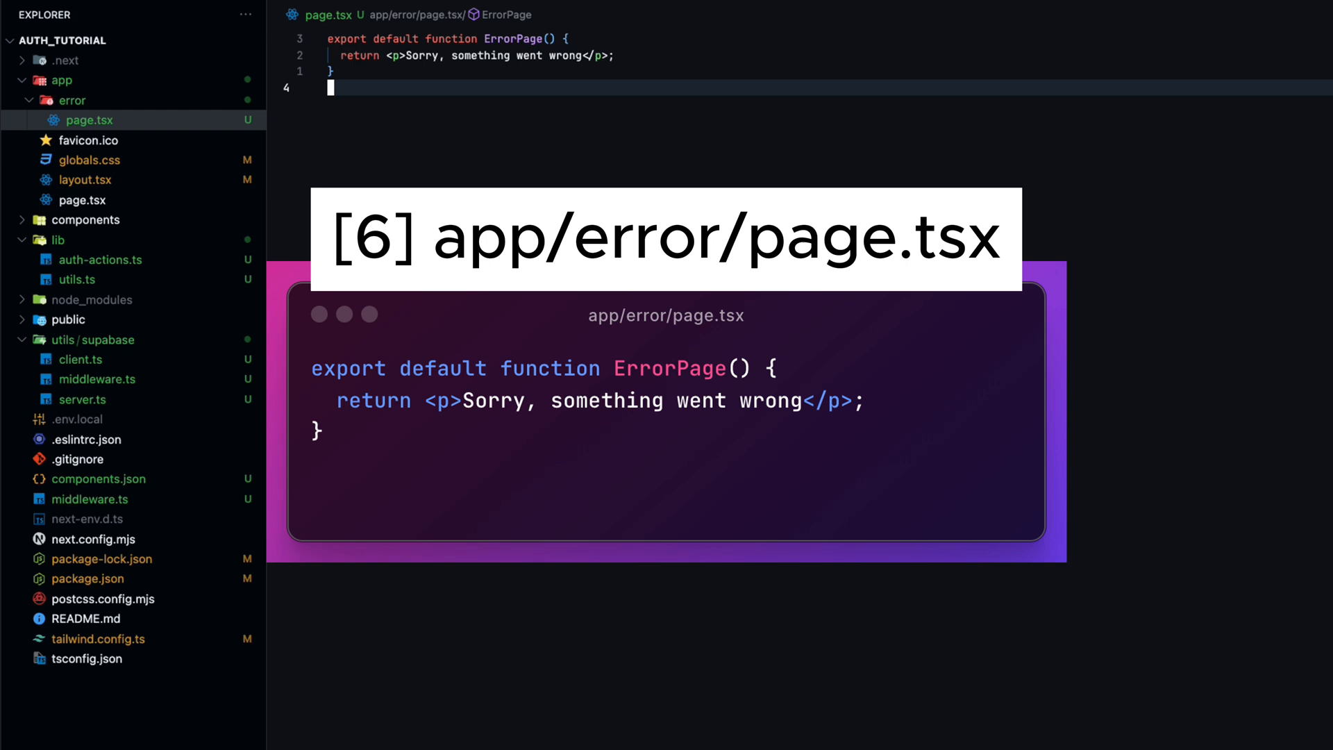
- Start the new file app/(auth)/auth/confirm/route.ts
left_click(339, 77)
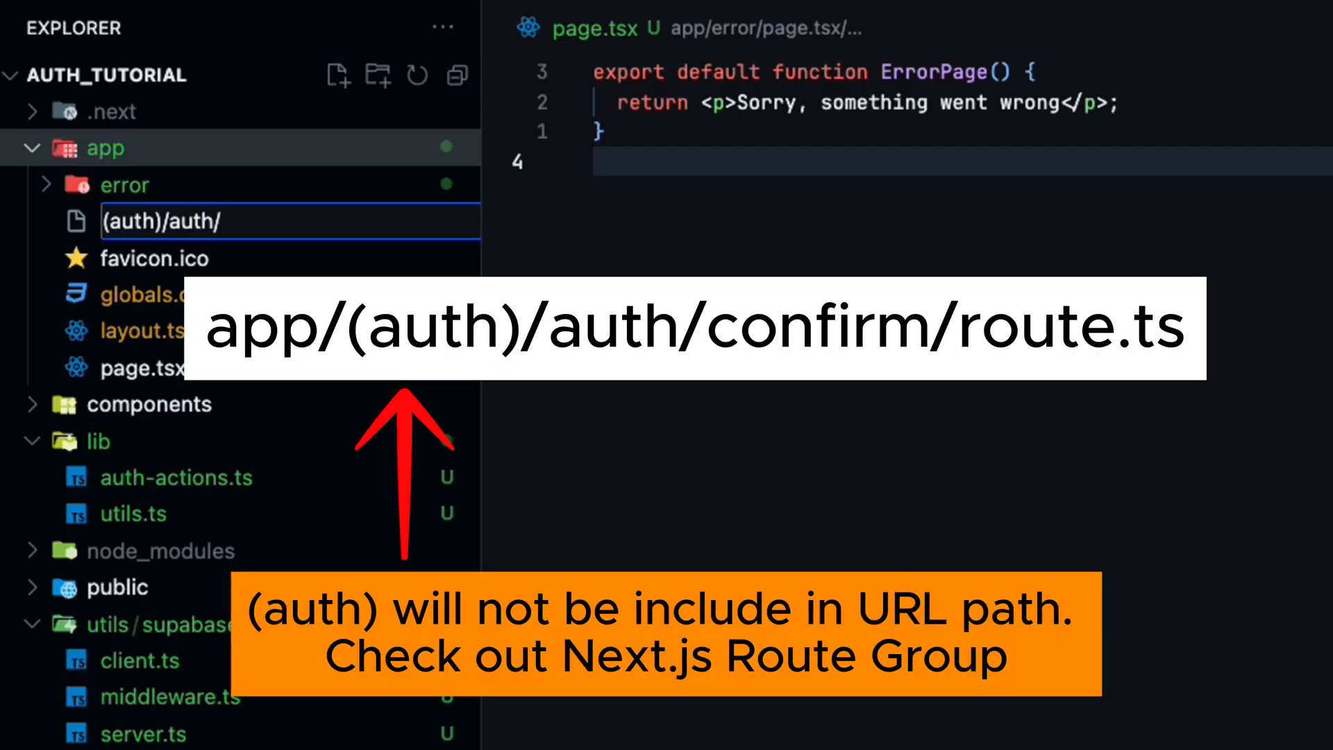
type("confirm/")
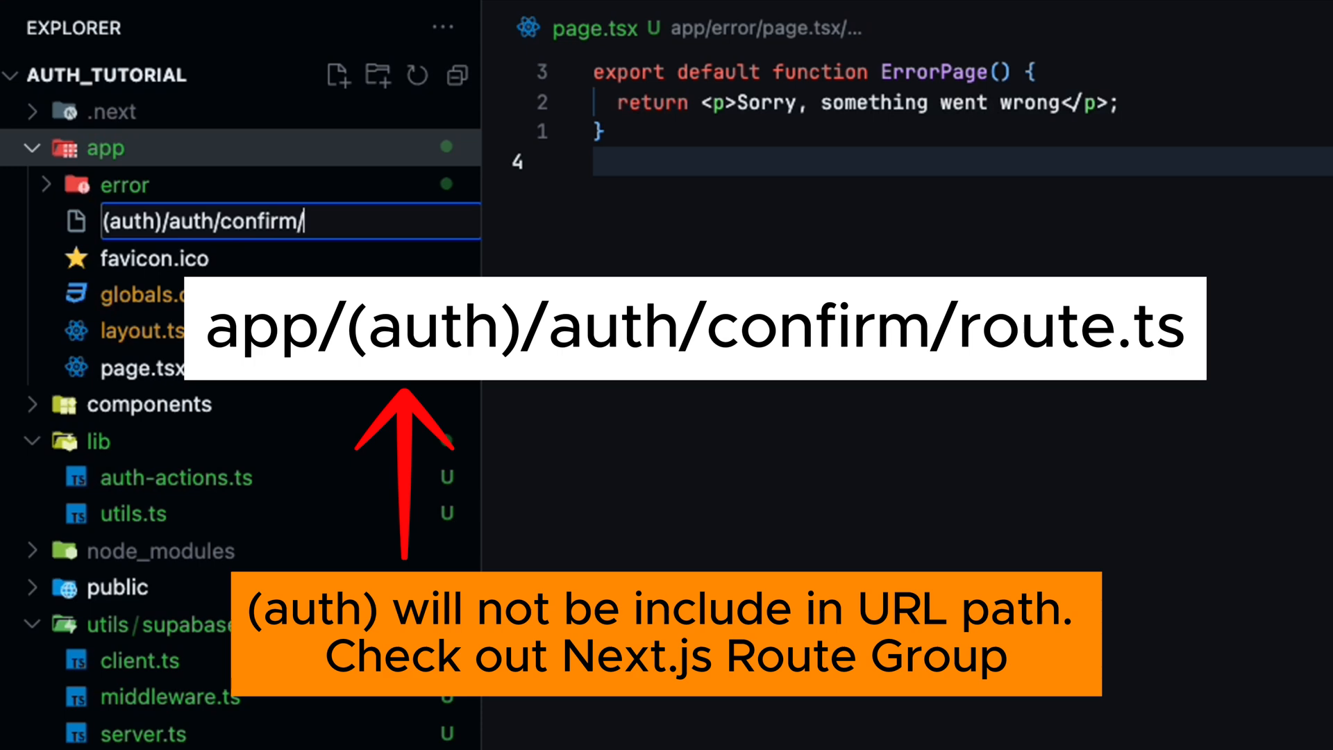
type("route")
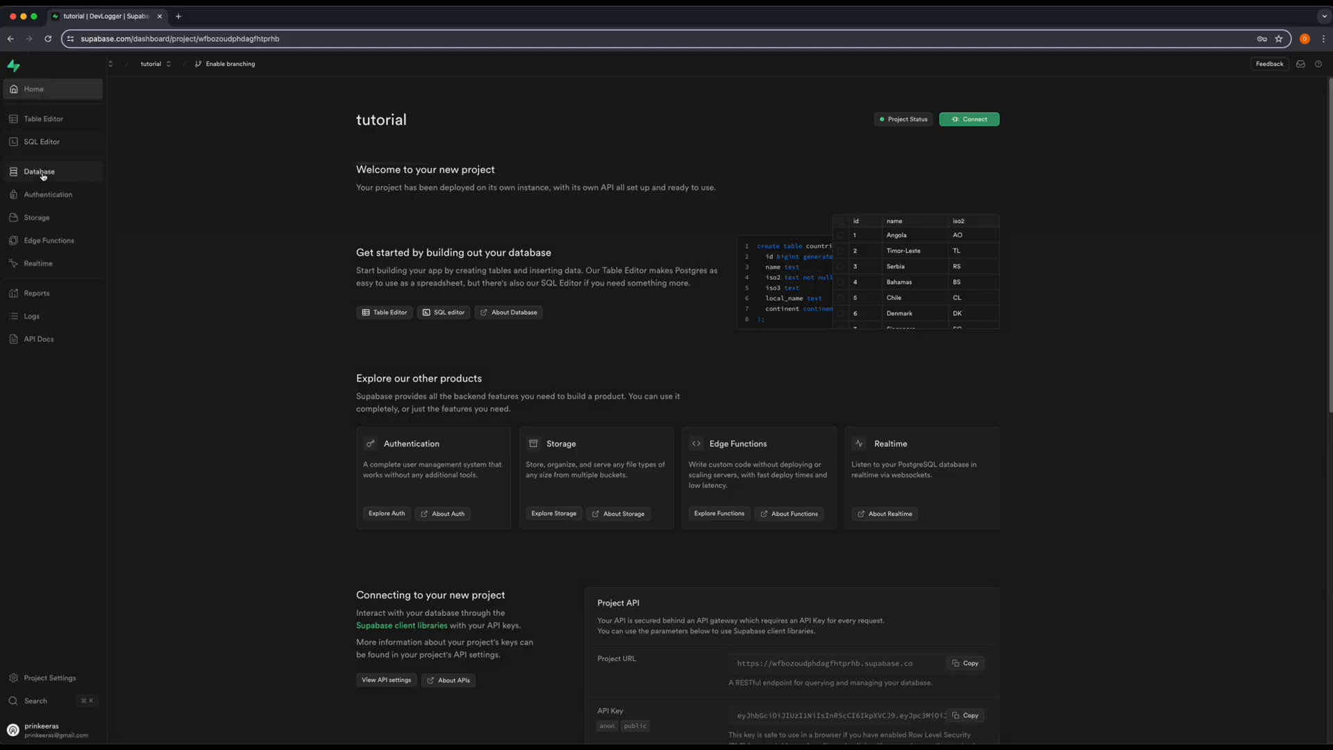
- Open the tutorial project's home page from the Supabase dashboard sidebar
left_click(47, 195)
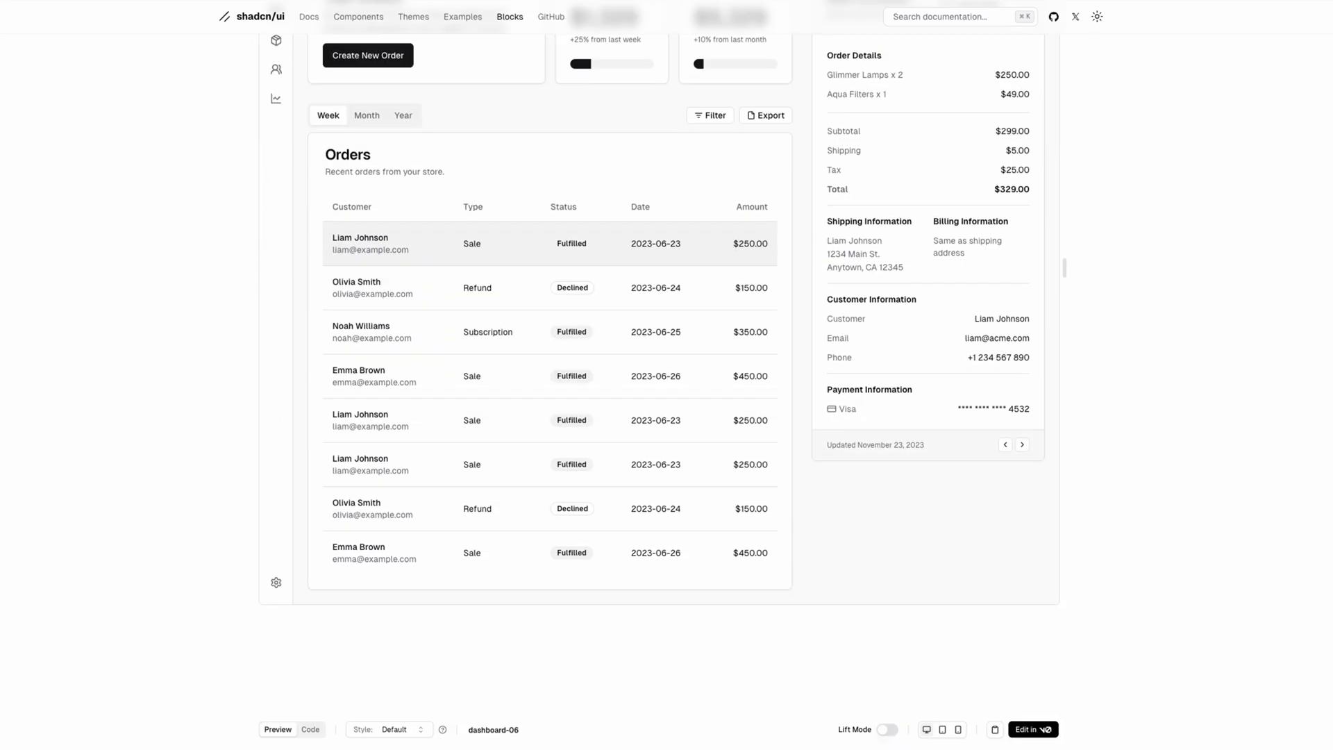
- Create components/loginForm.tsx under the app/(auth)/login route
scroll("down", 3)
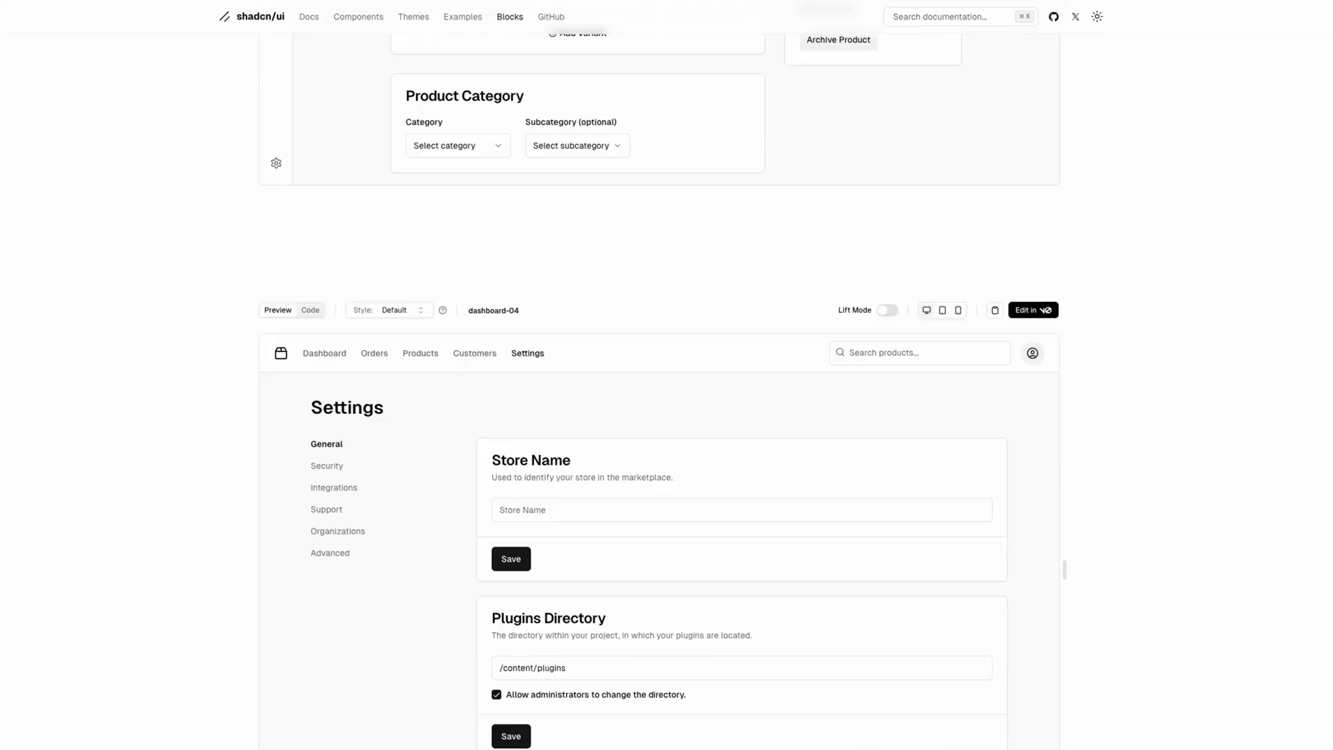
scroll("down", 3)
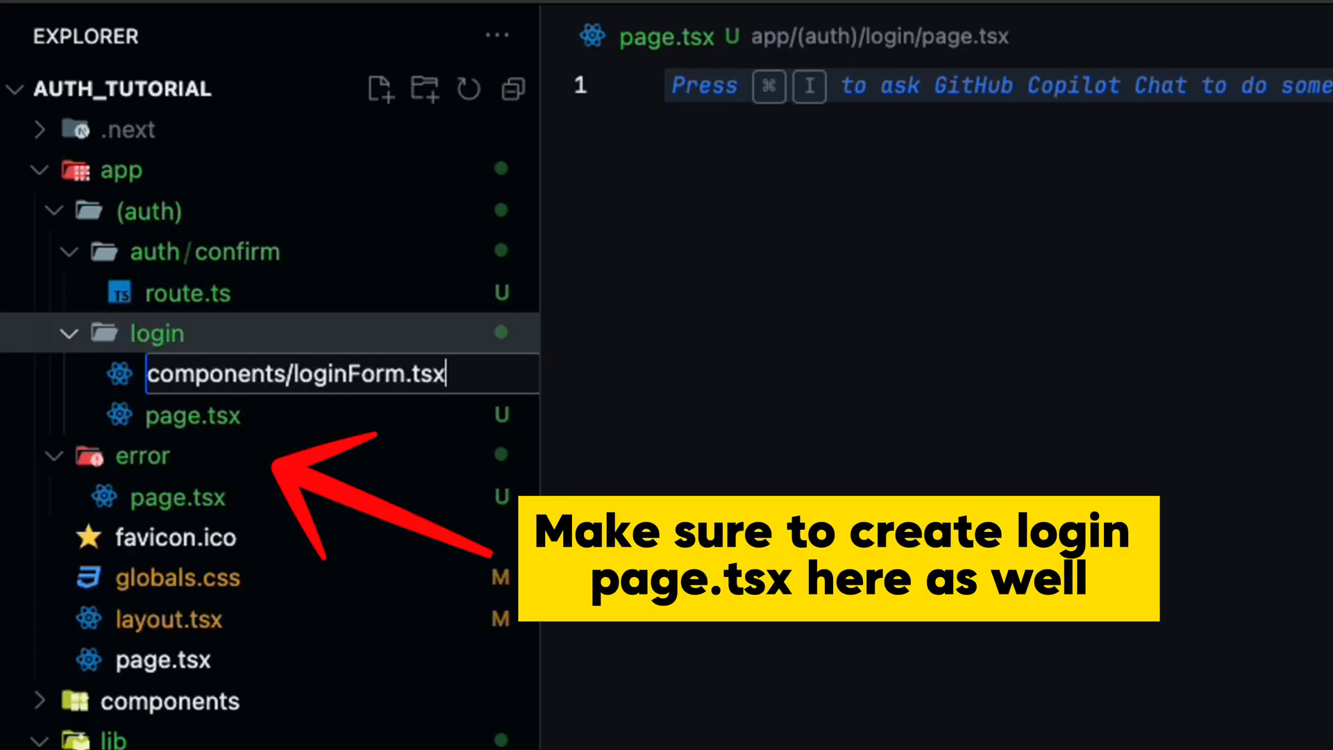
key("Enter")
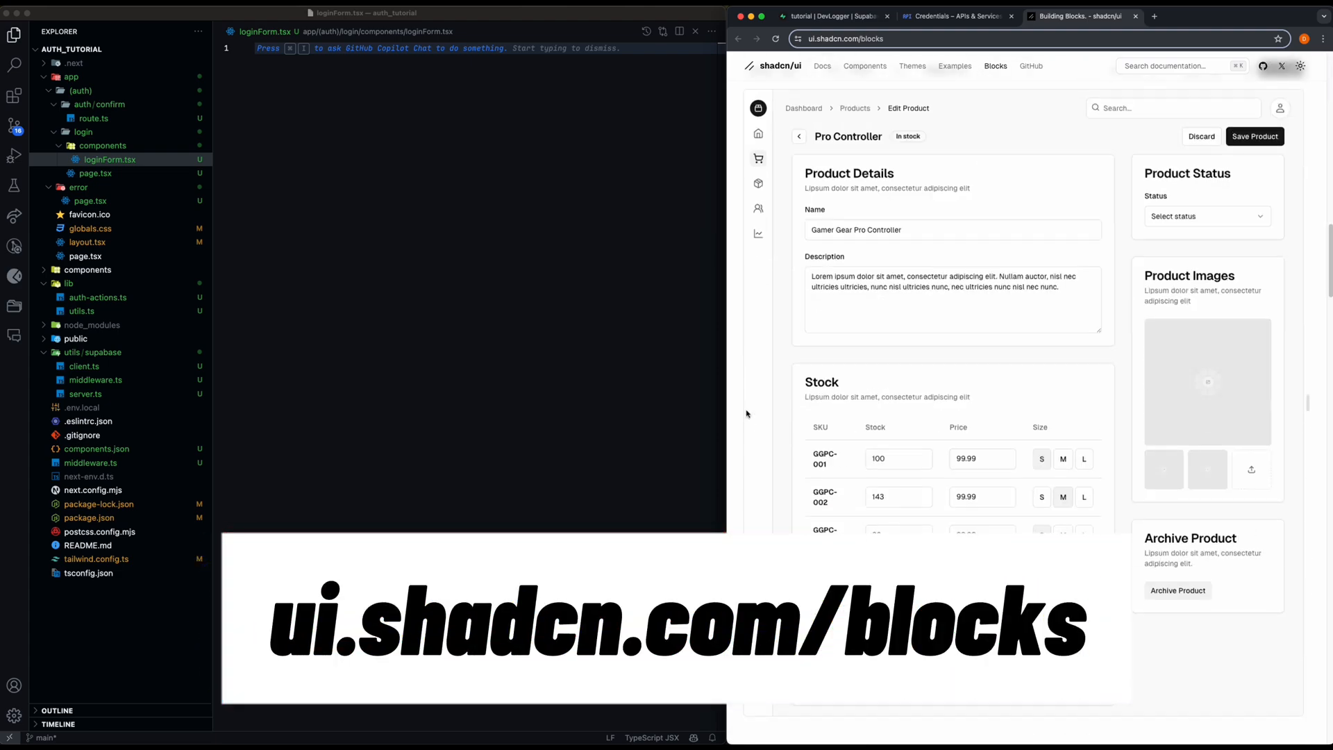
- Copy the shadcn authentication-02 block code into loginForm.tsx
scroll("down", 3)
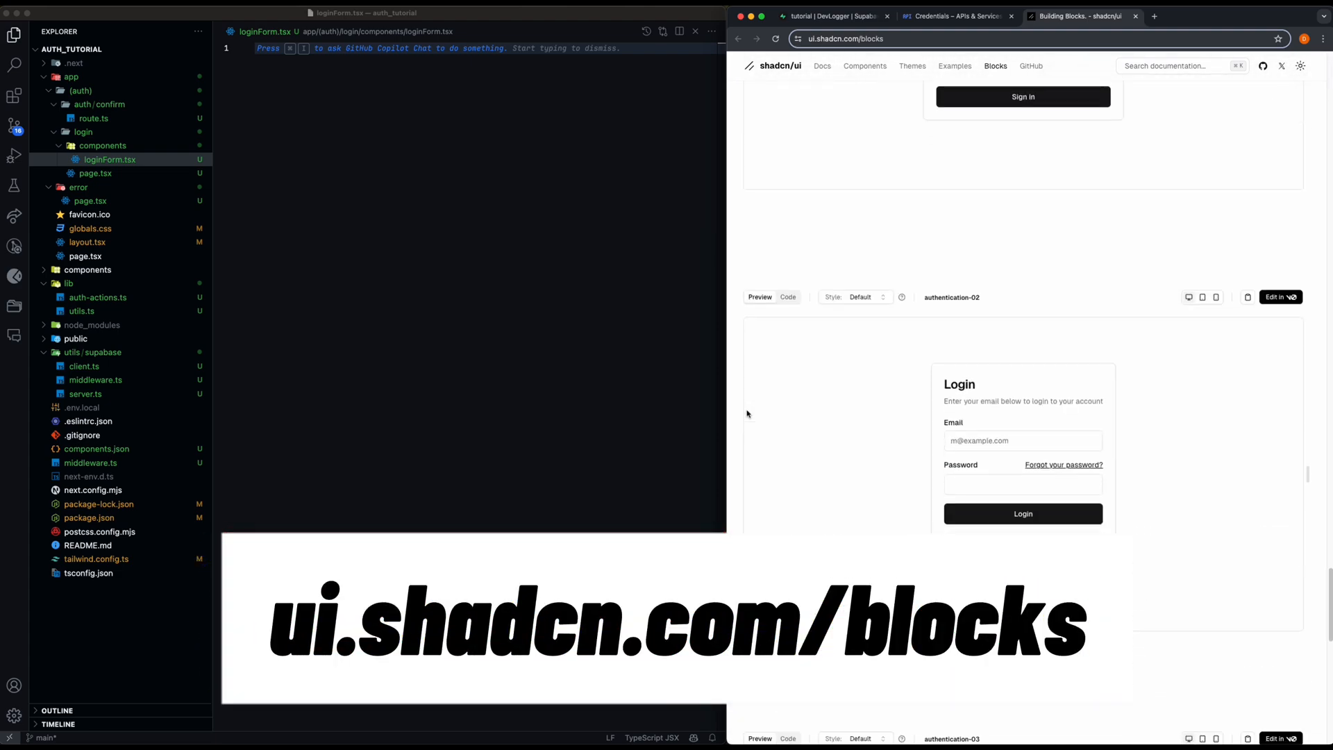
scroll("down", 3)
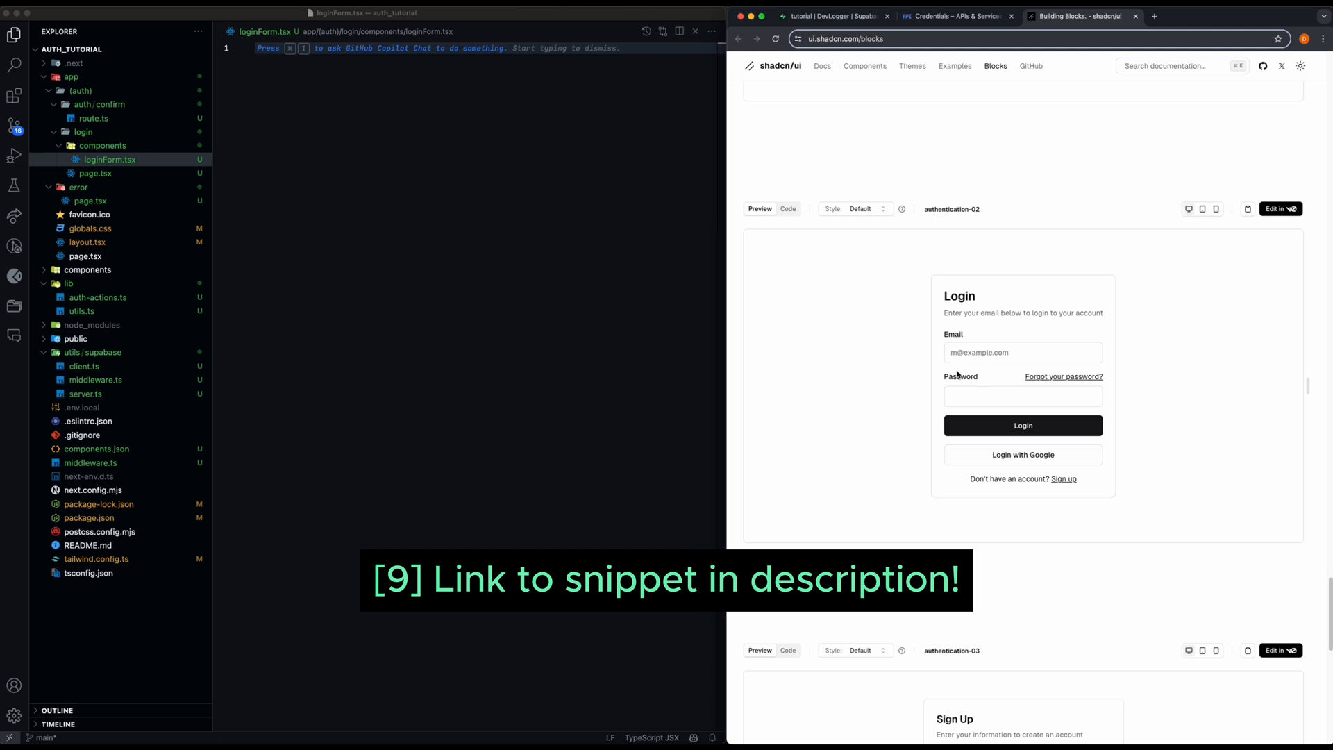
left_click(787, 210)
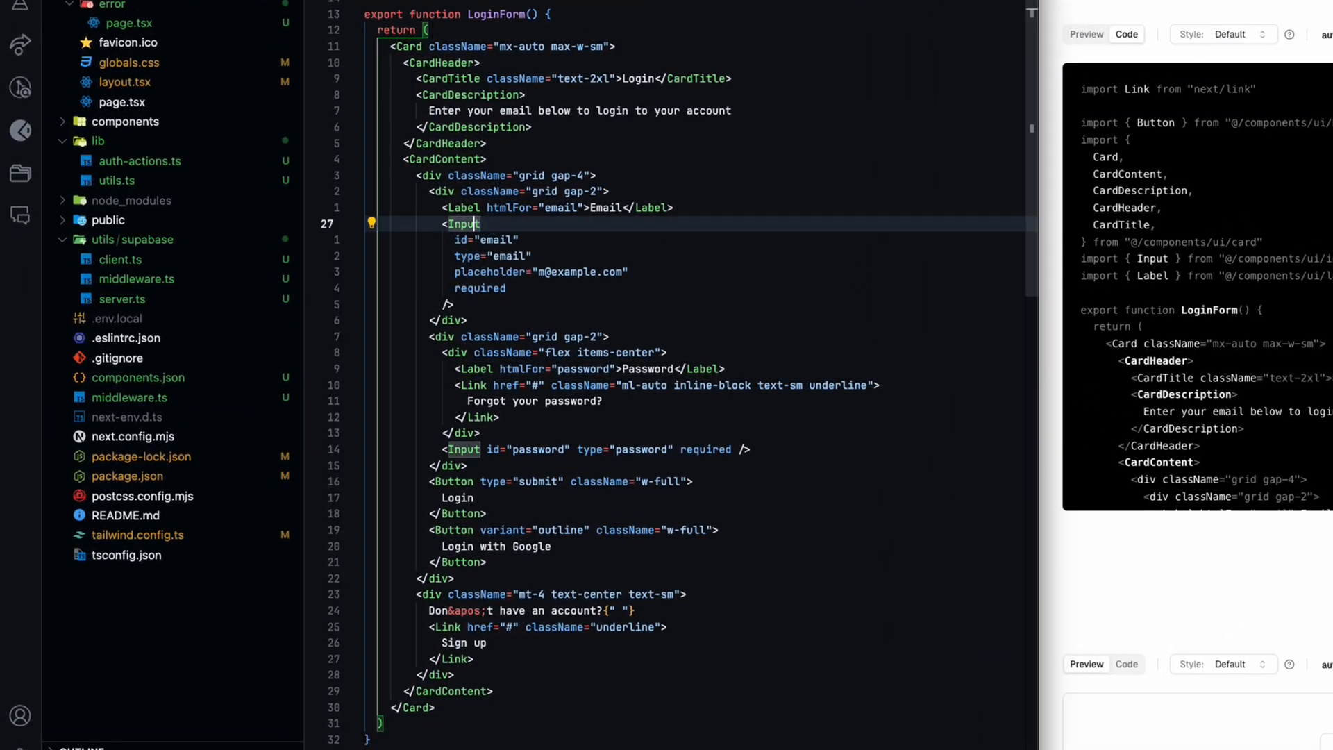
- Name the email input and point the sign-up link to /signup inside the login form
type("name=\"email\"")
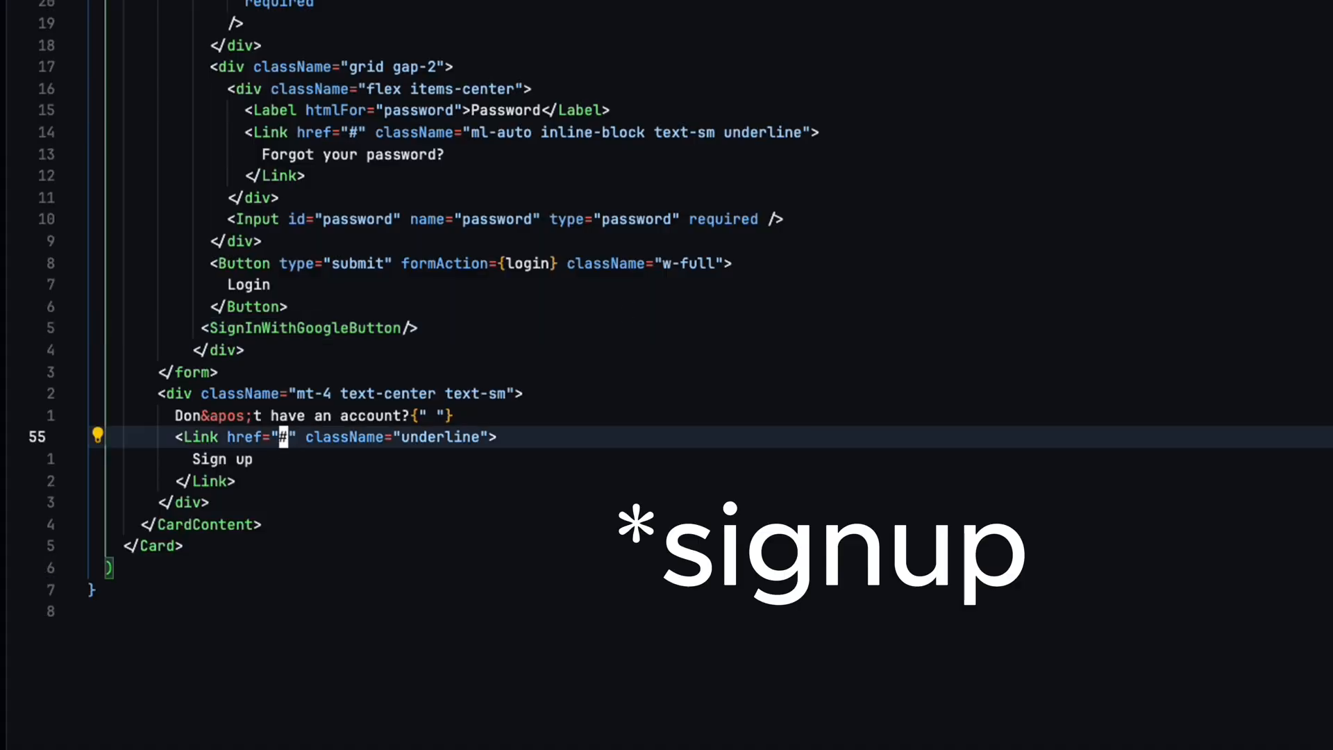
type("/signup")
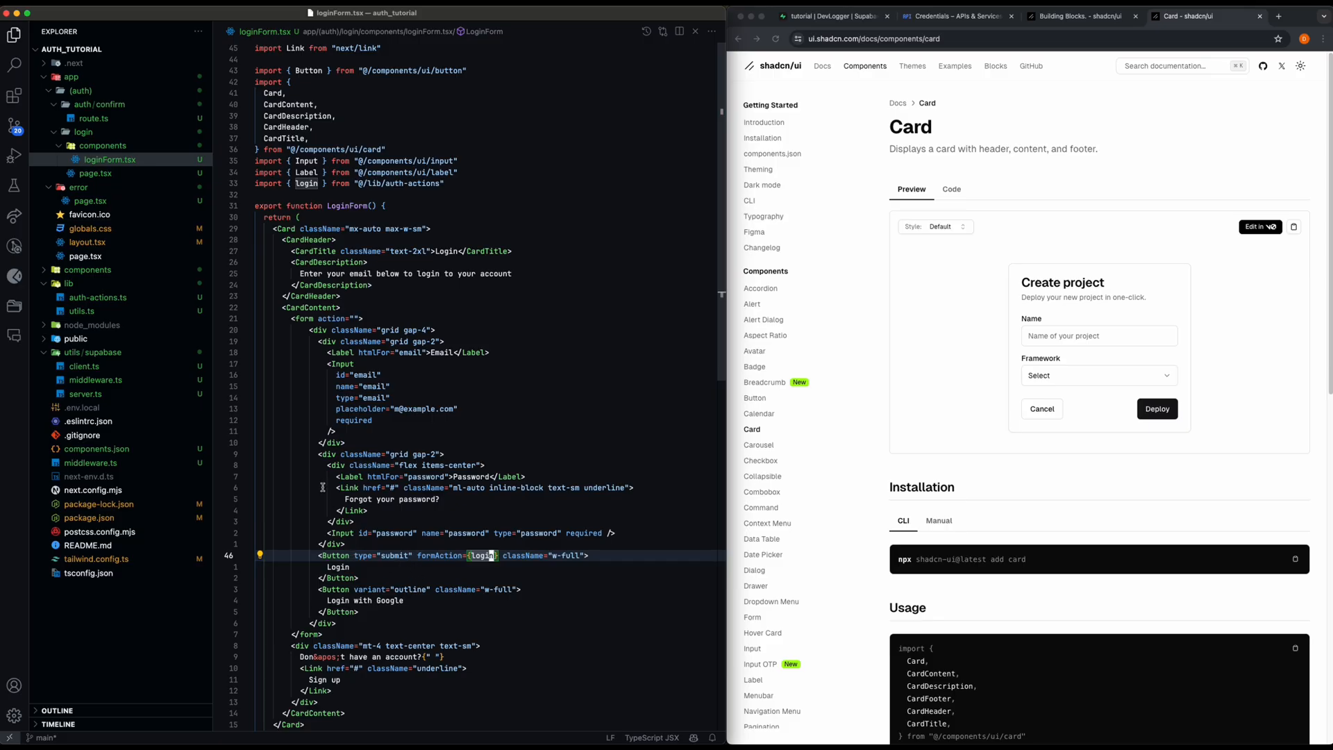
mouse_move(310, 519)
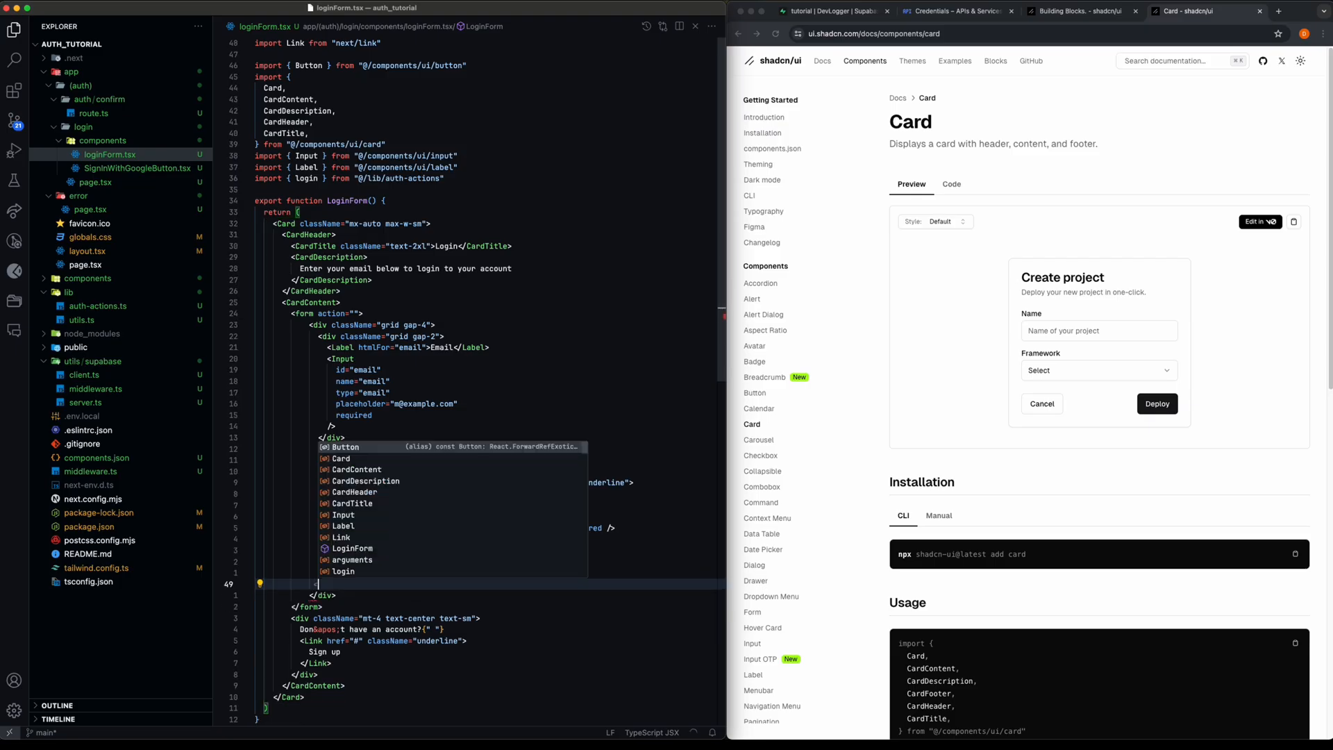
- Add SignInWithGoogleButton.tsx beside LoginForm and use it in place of the outline Google button
left_click(136, 168)
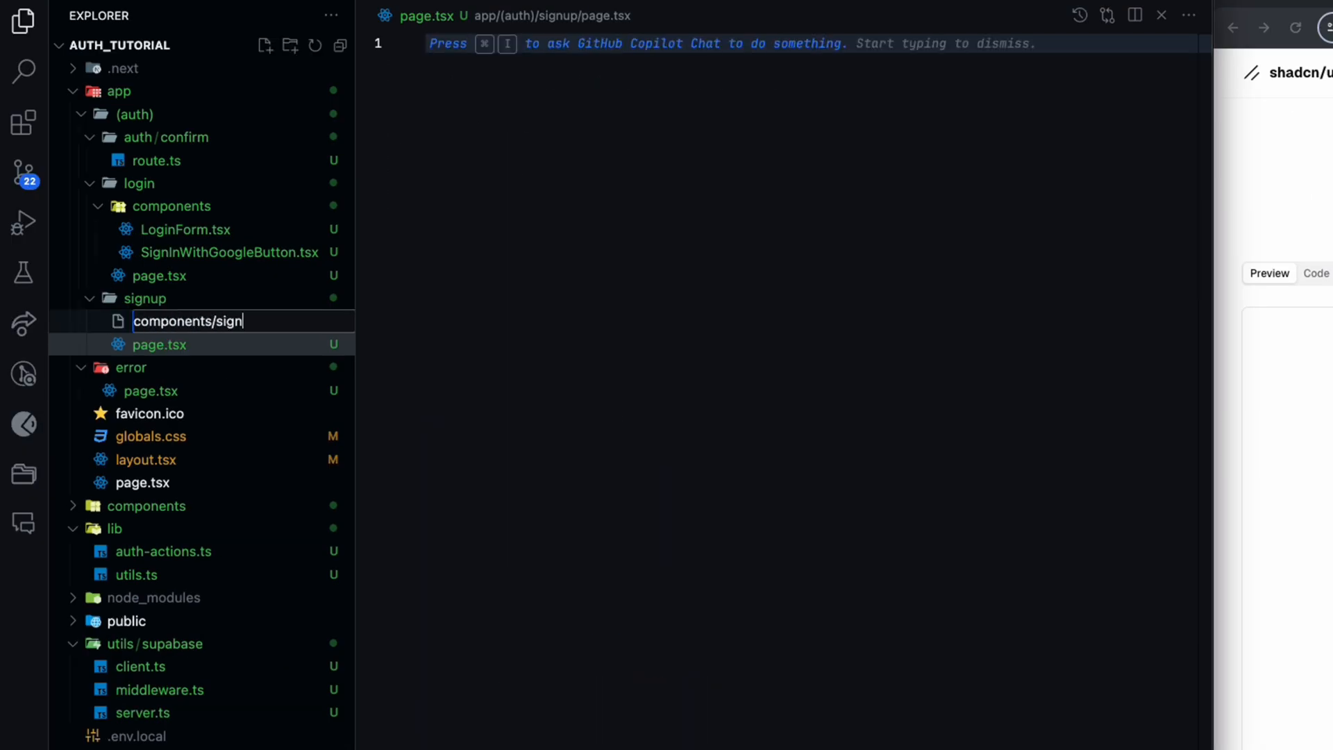
- Create signup/components/SignUpForm.tsx with the authentication-03 block, formatted
type("SignUpFo")
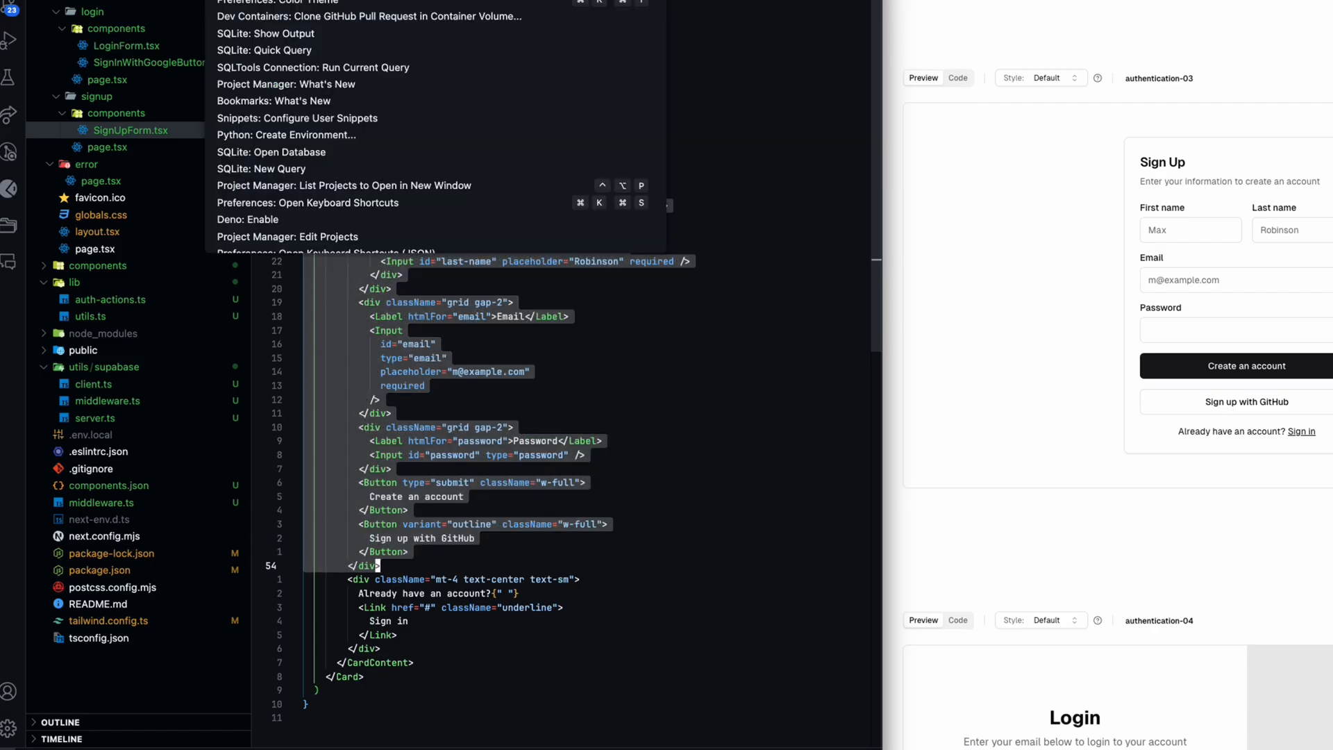
key("Escape")
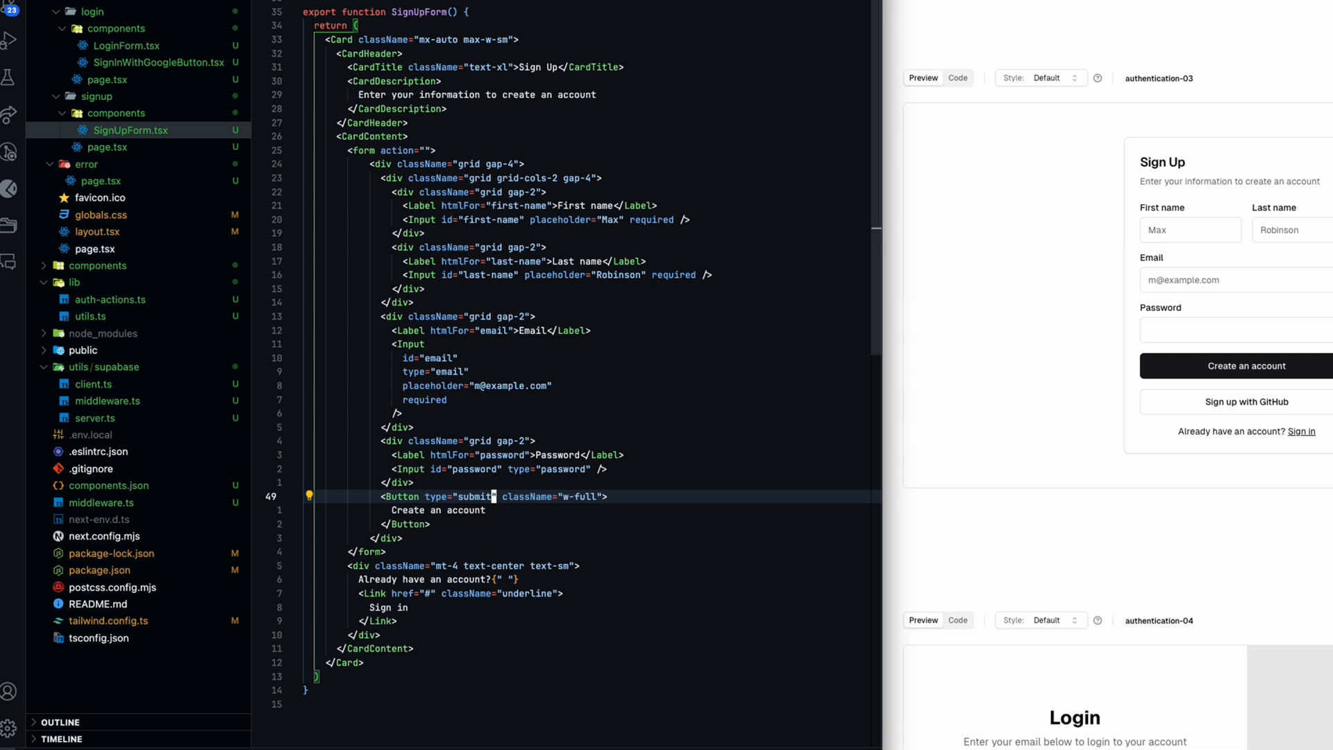
- Set formAction={signup} on the submit button and href="/login" on the sign-in link
type("formAction={signup")
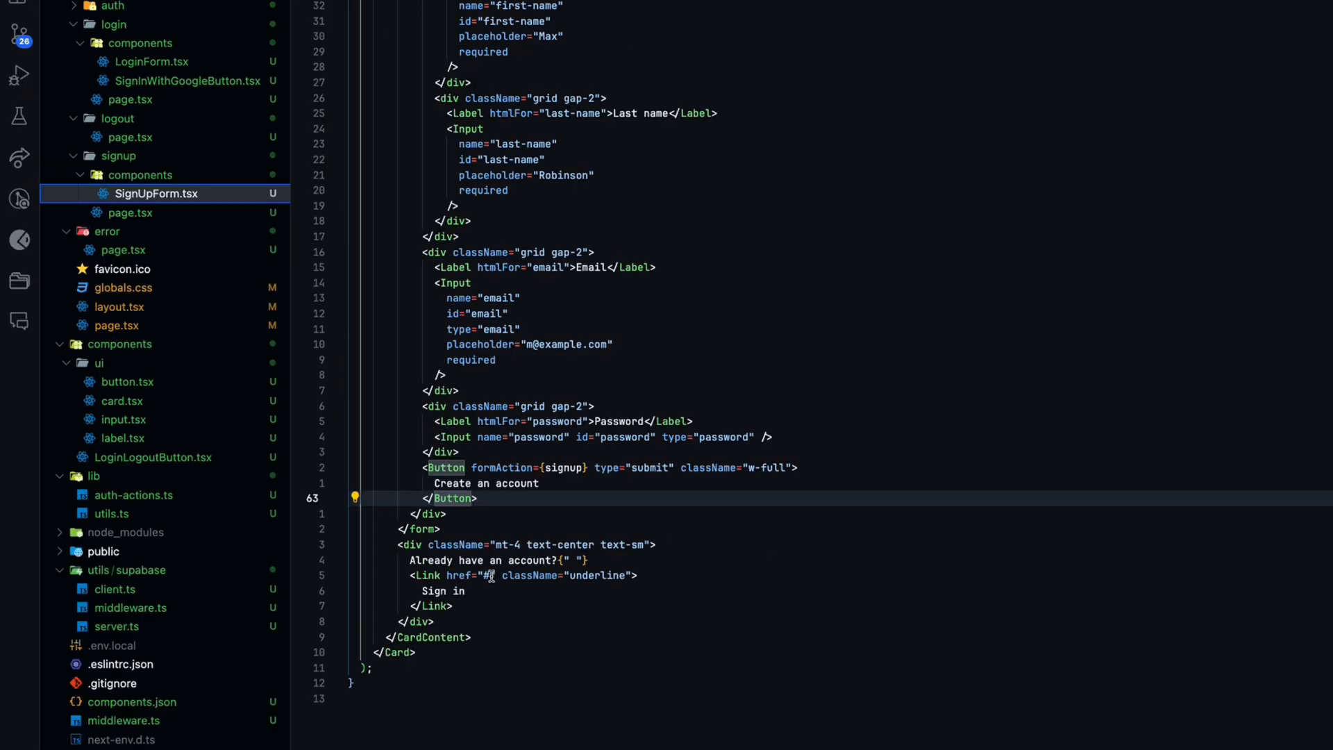
type("/login")
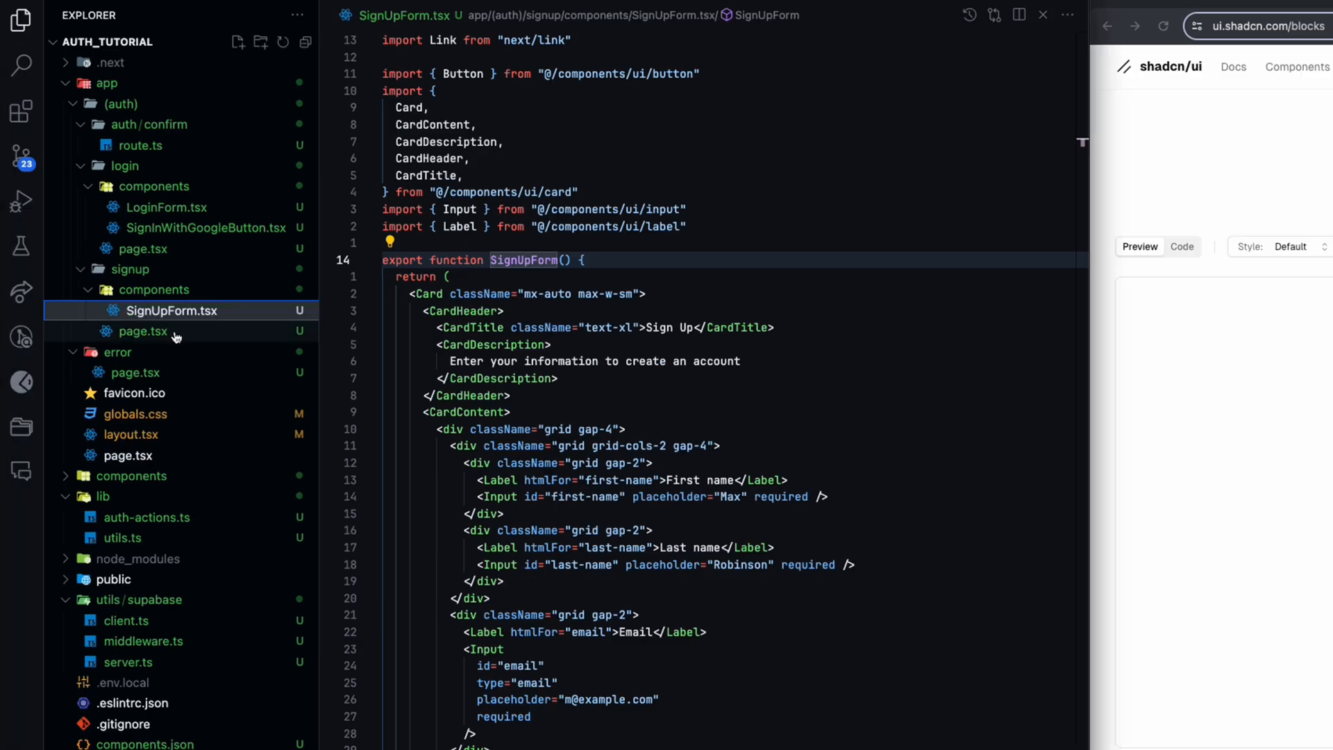
- Add app/(auth)/logout/page.tsx that shows a logged-out message and redirects to "/" after two seconds
left_click(143, 331)
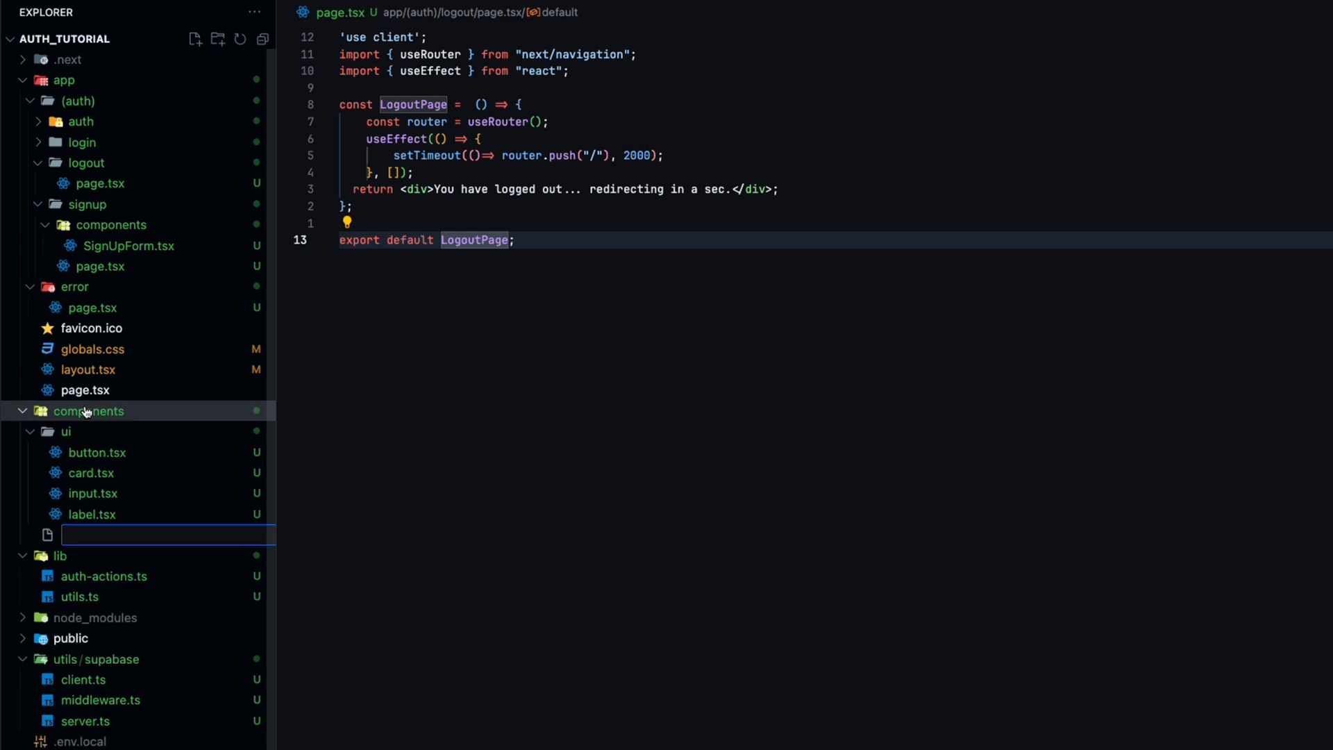
- Create components/LoginLogoutButton.tsx and insert <LoginButton/> into app/page.tsx
type("Login")
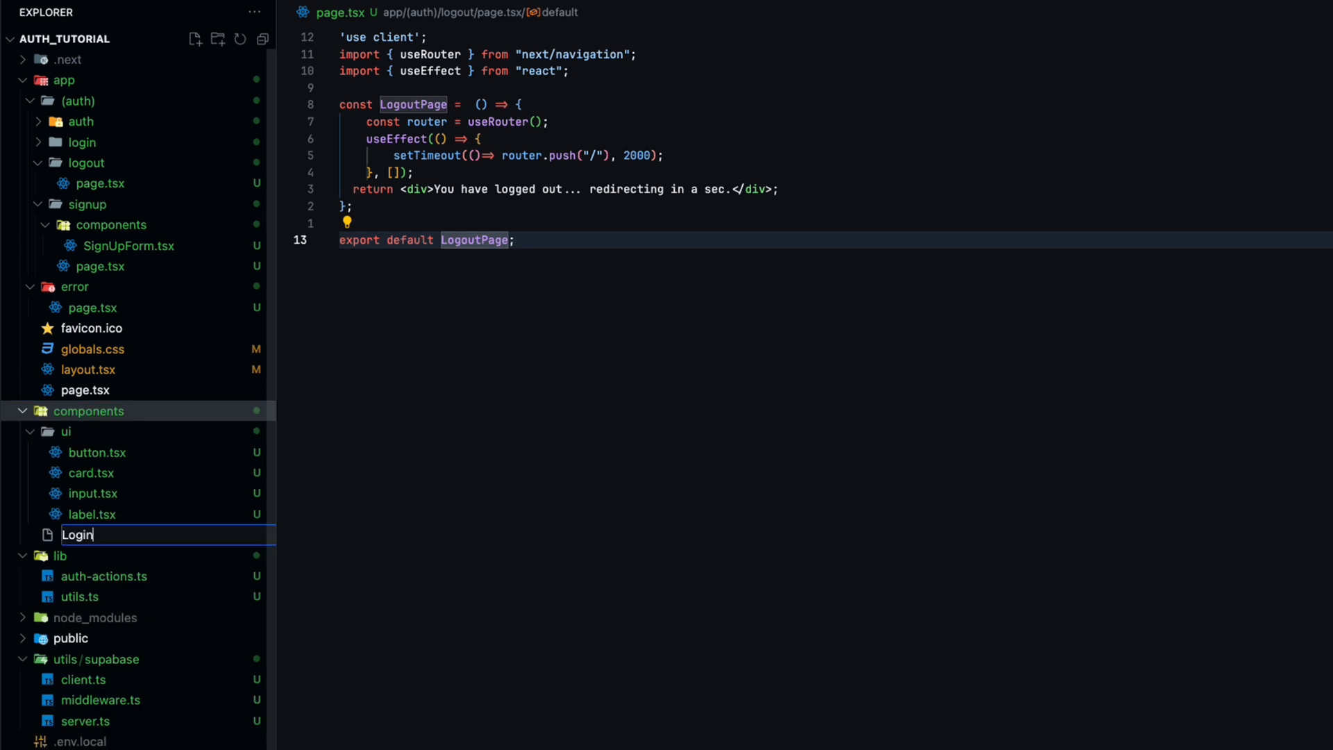
type("LogoutButton.tsx")
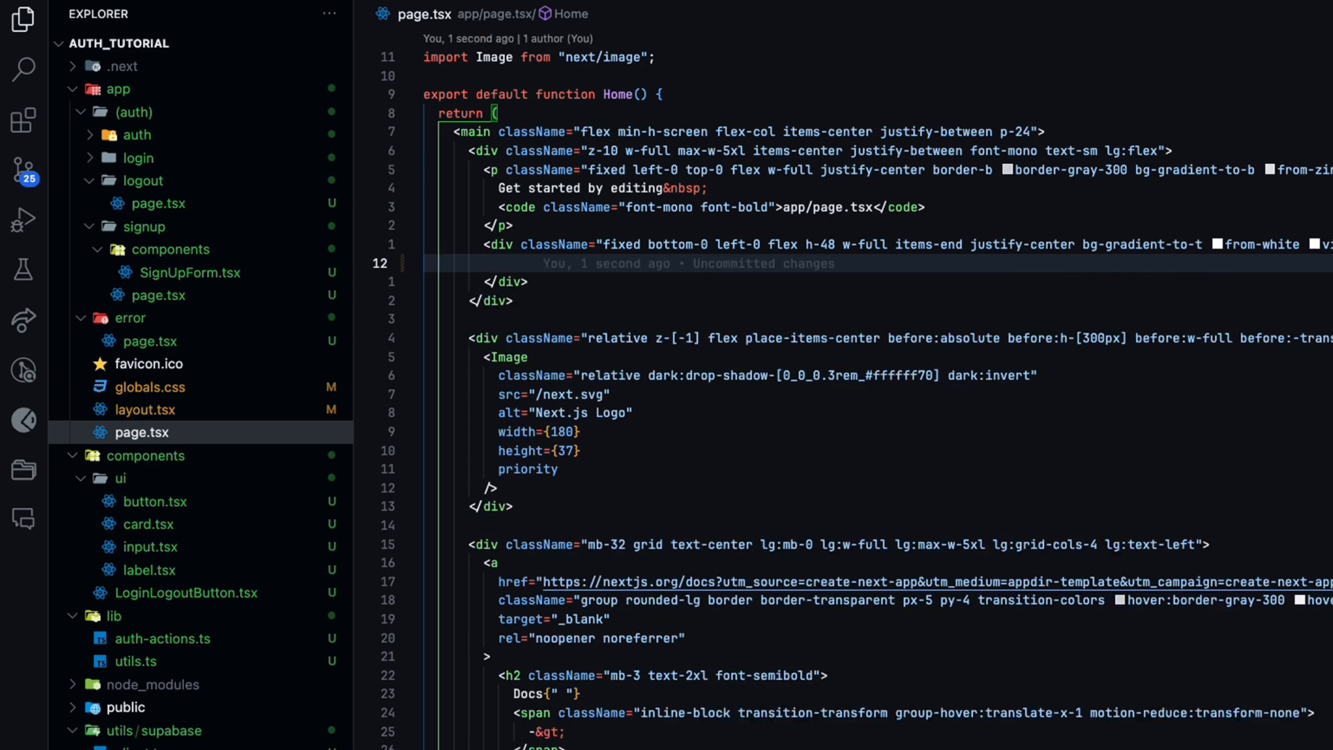
type("<LoginButton/")
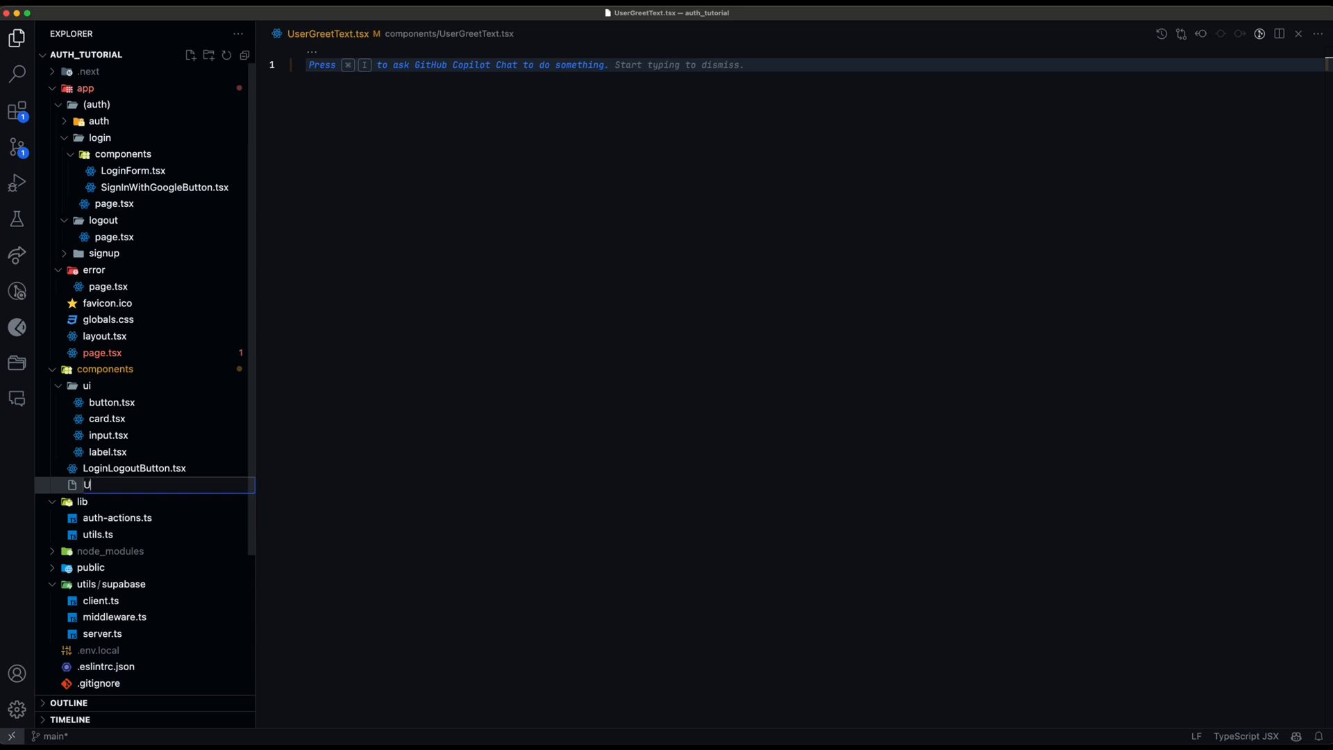
- Create components/UserGreetText.tsx with the greeting snippet and insert <UserGreetText/> in app/page.tsx
type("serGreetText.tsx")
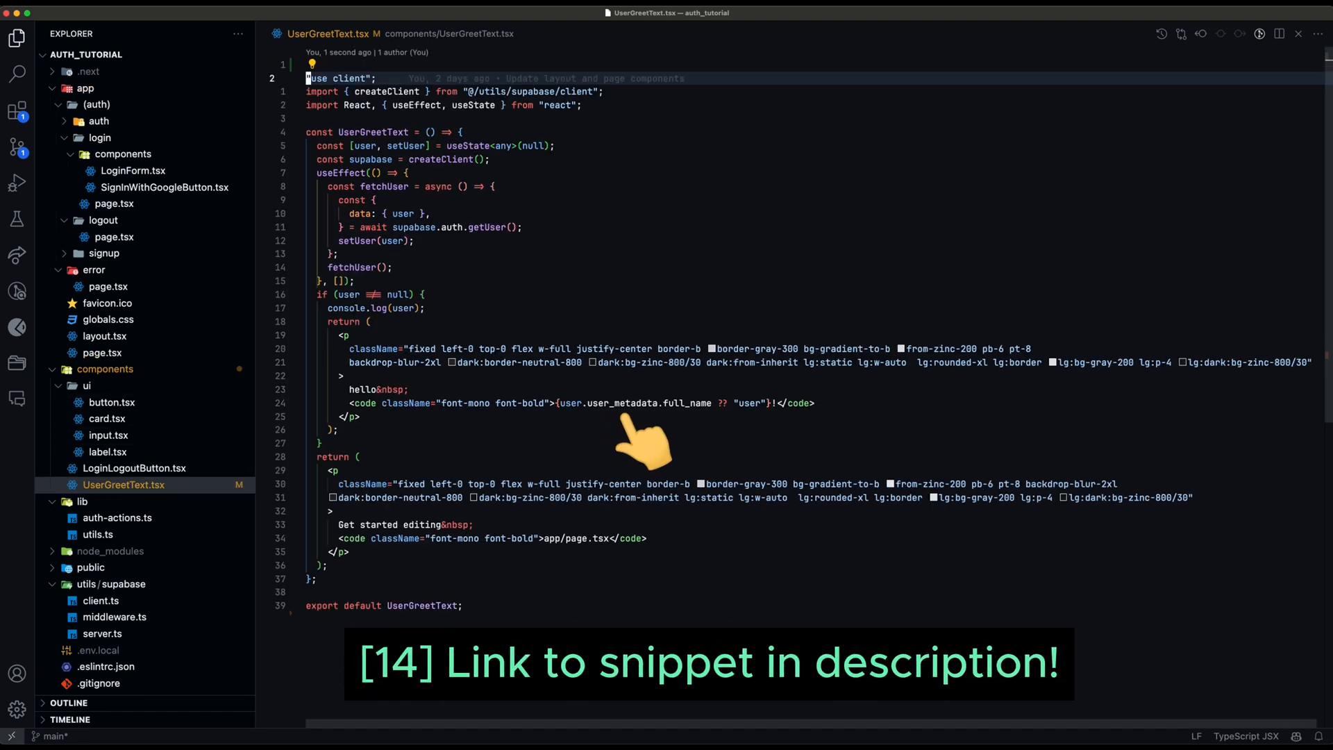
mouse_move(732, 442)
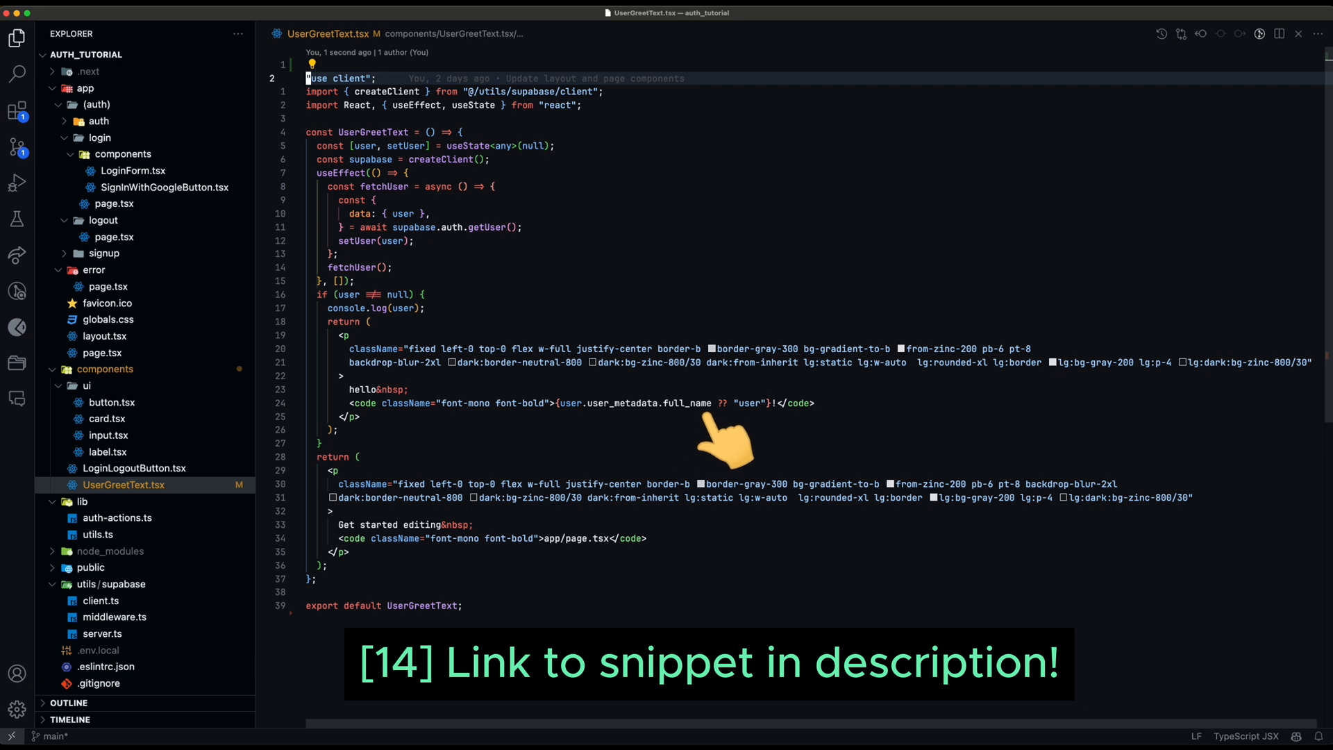
left_click(121, 496)
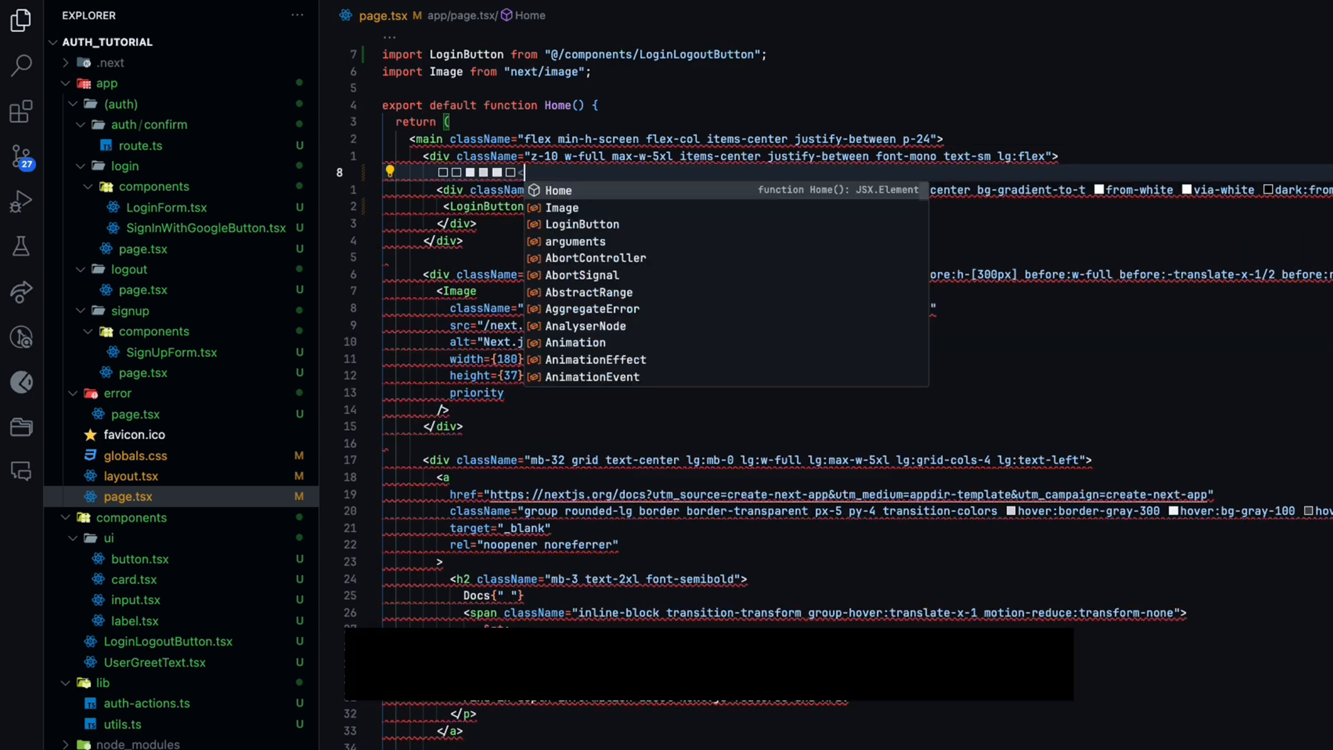
type("UserGre")
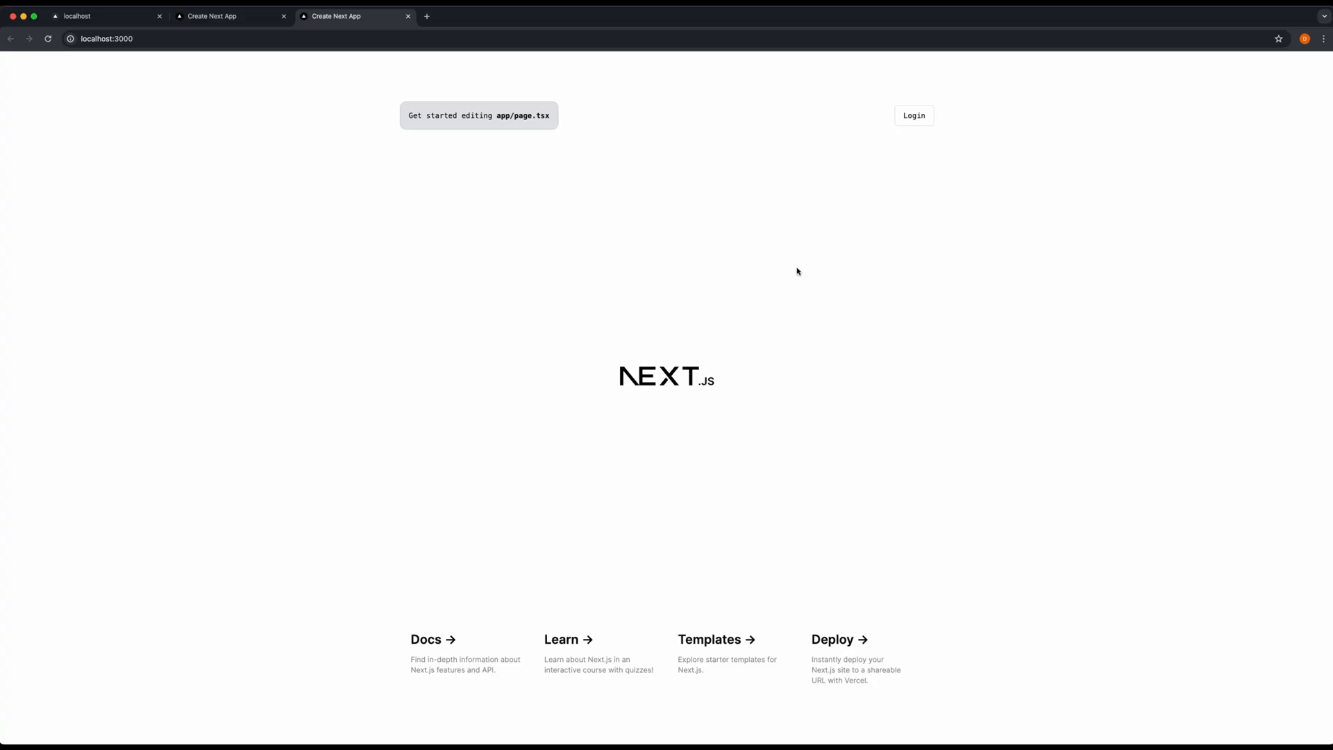
mouse_move(969, 173)
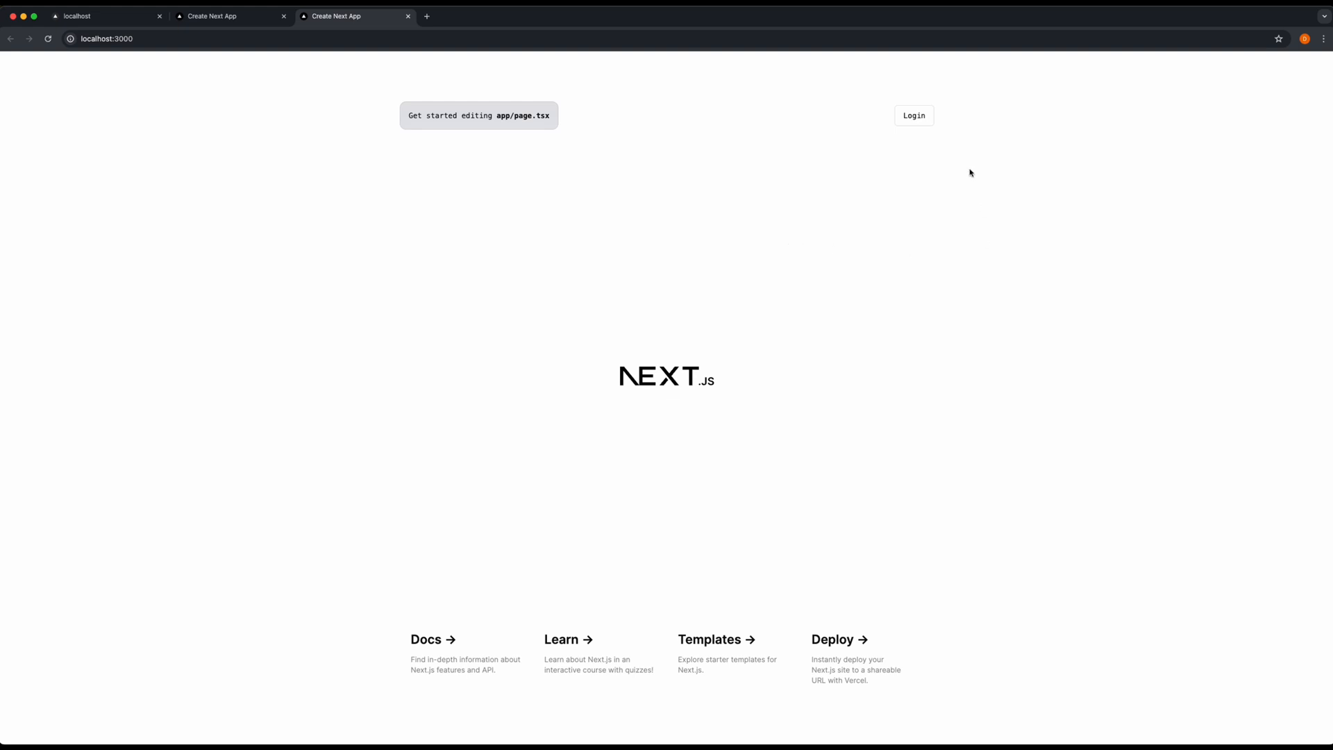
- Fill the localhost:3000 sign-up form with name, email and password and create the account
left_click(914, 116)
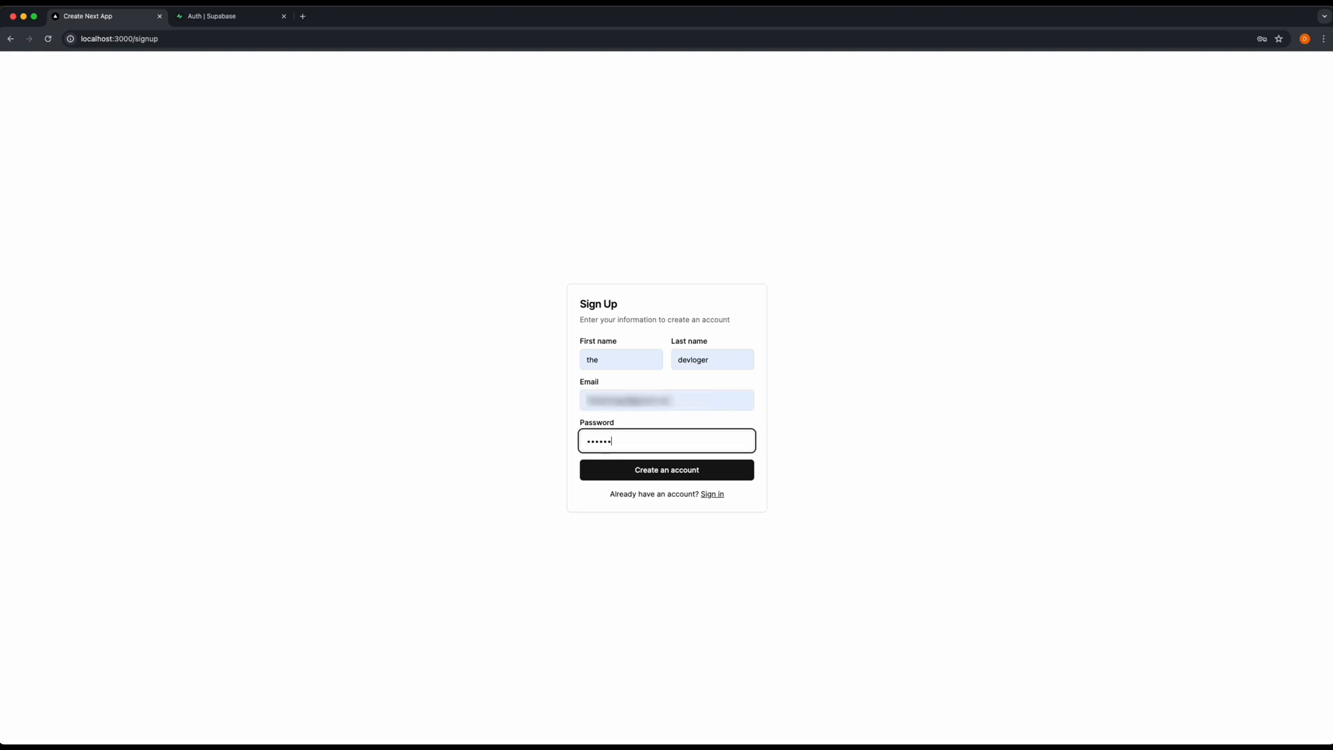
left_click(667, 470)
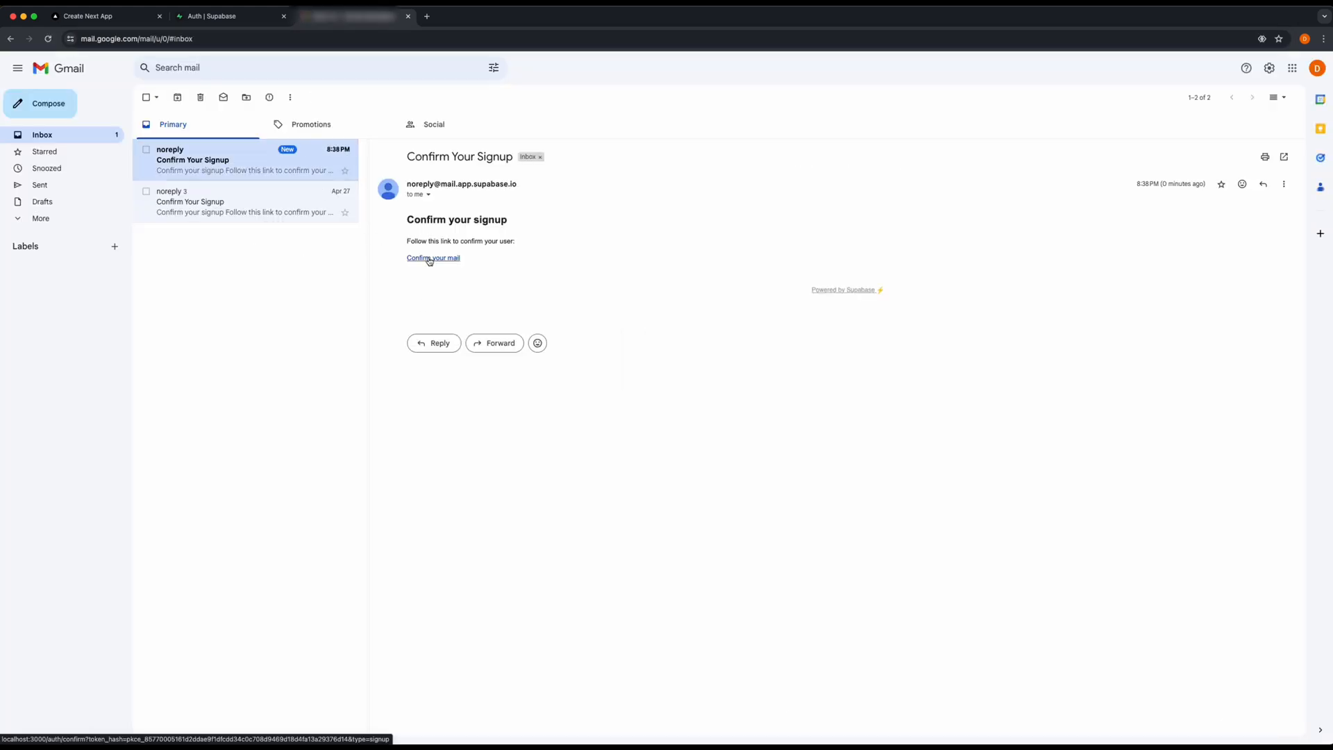
- Confirm the signup via the Gmail link so the app greets the user, then log out
left_click(432, 259)
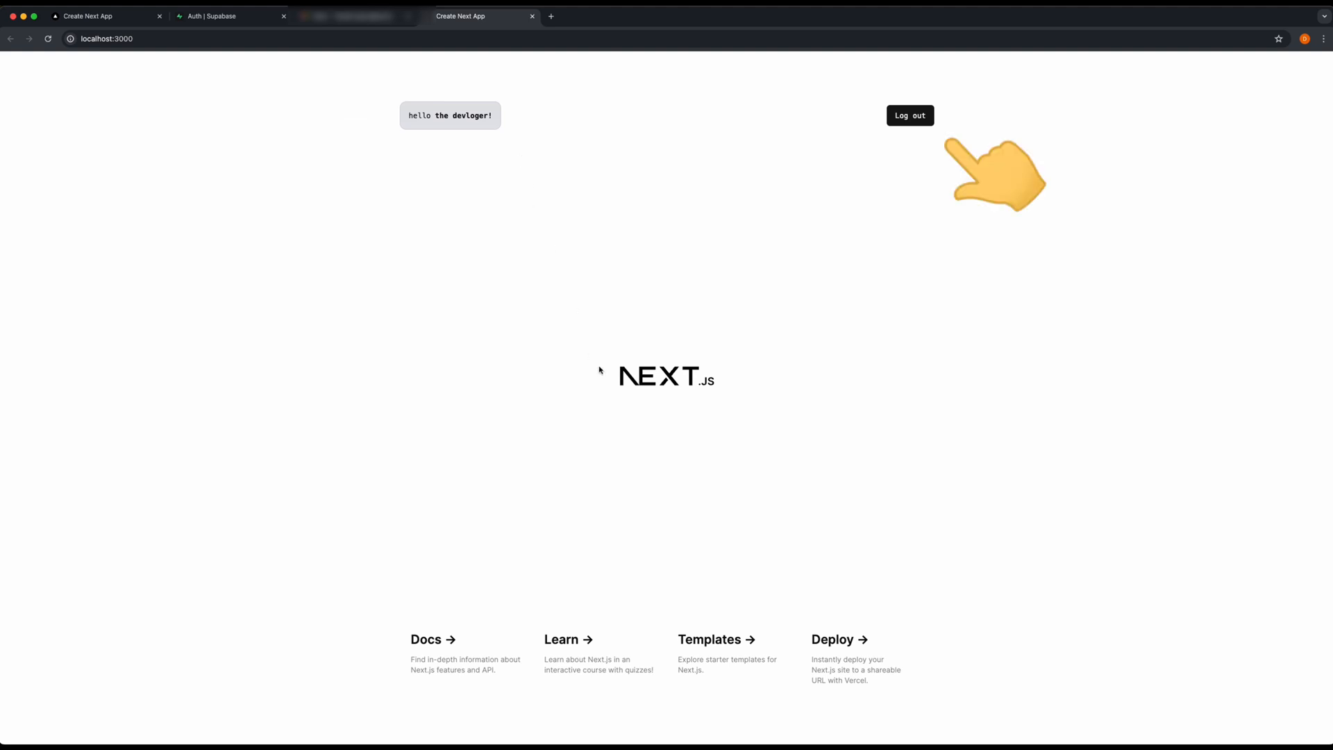
left_click(909, 115)
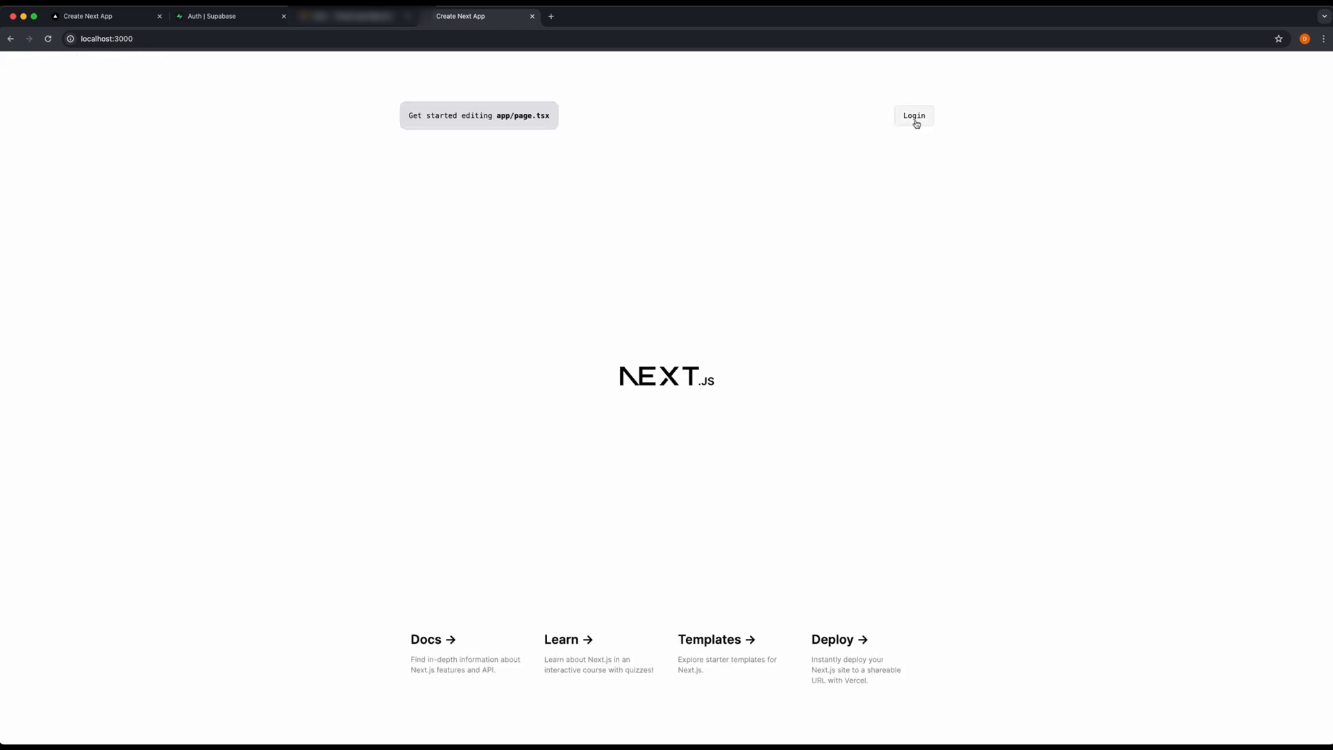
- Sign in with Google from the Login page, approve the Supabase project, see the greeting, then log out
left_click(914, 116)
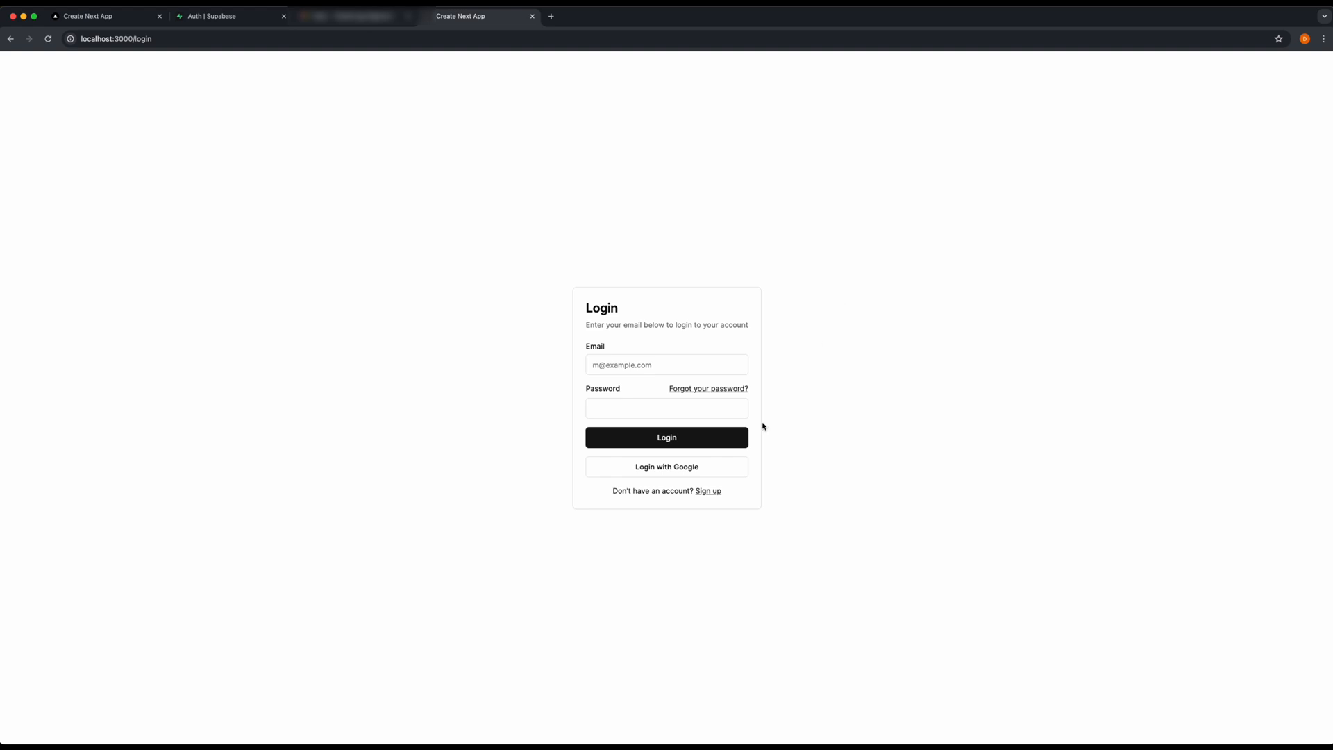
left_click(667, 467)
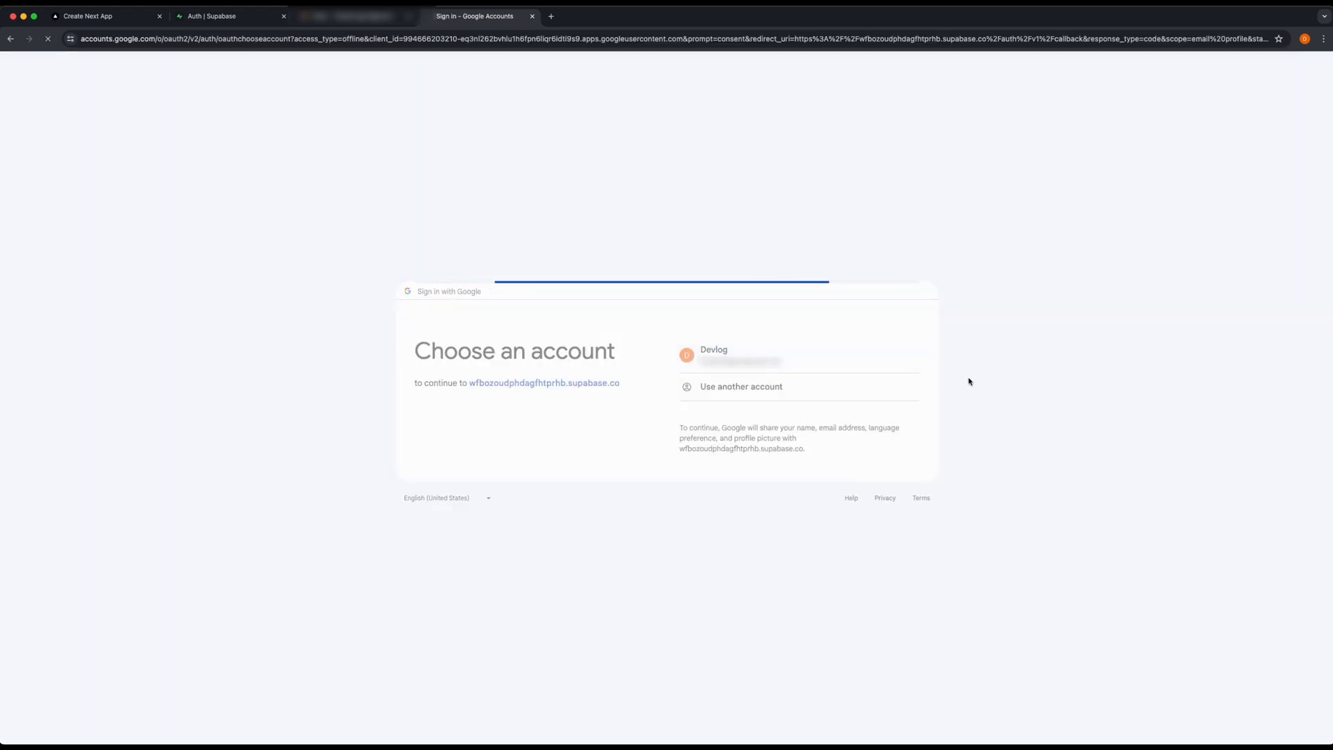
left_click(740, 354)
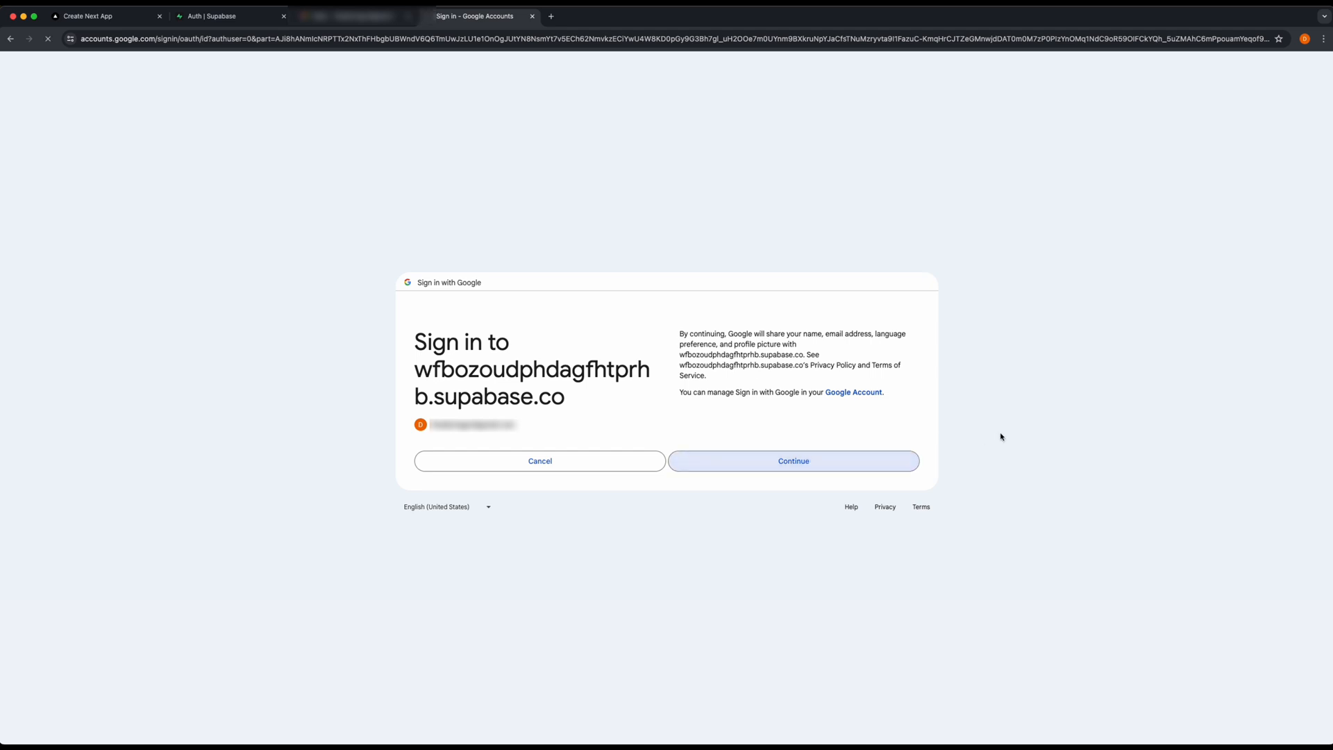
left_click(793, 461)
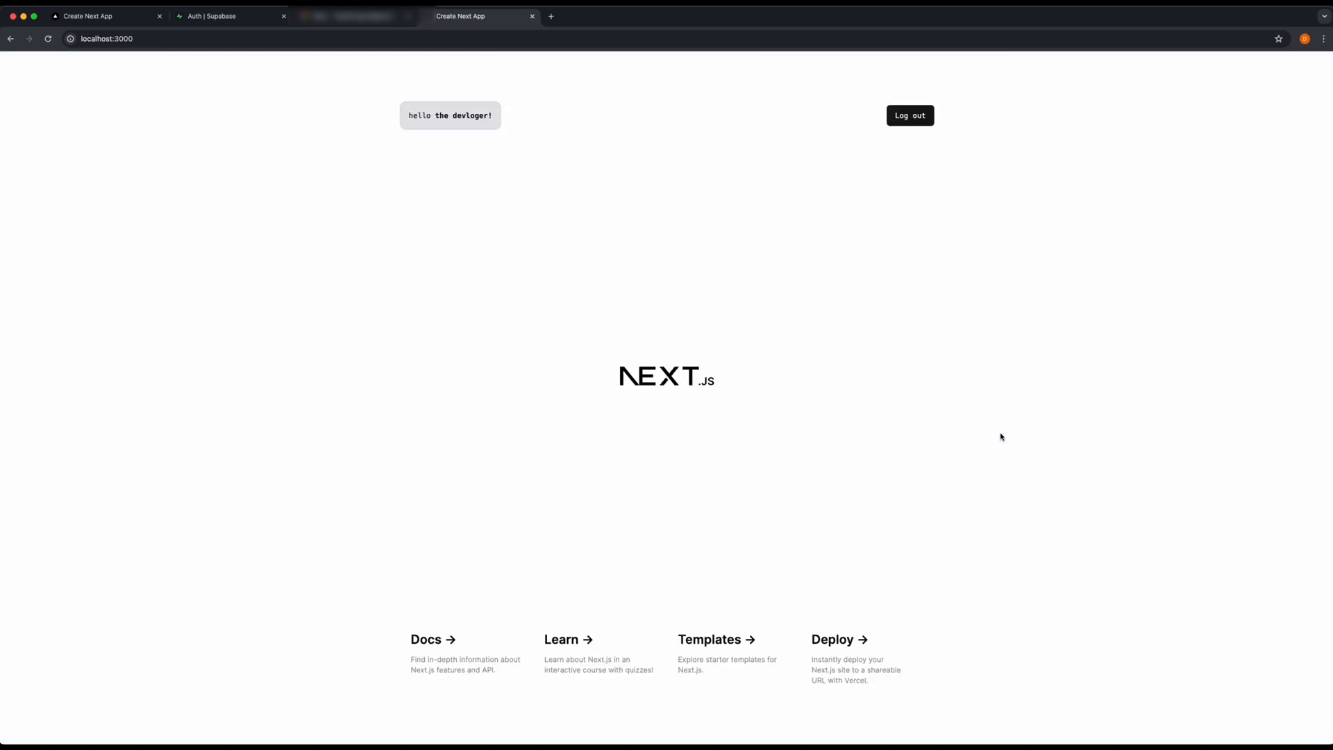
left_click(909, 116)
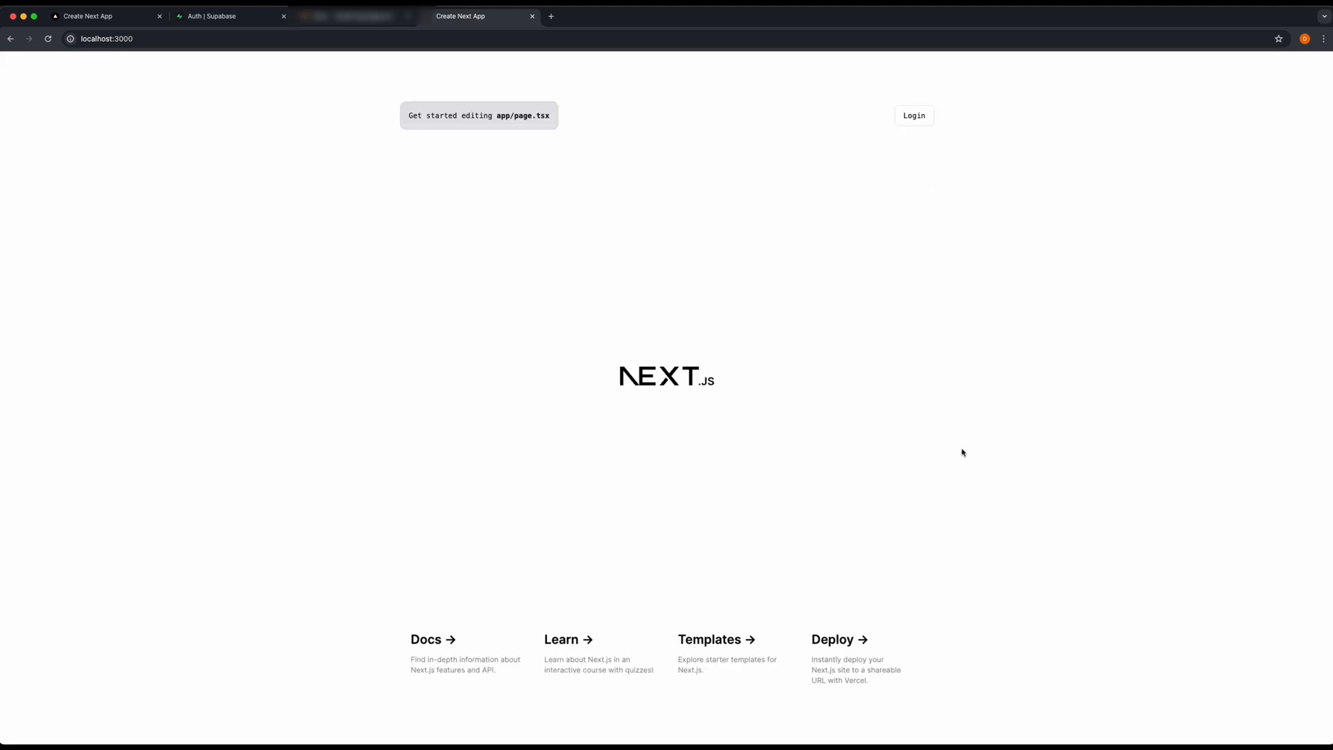